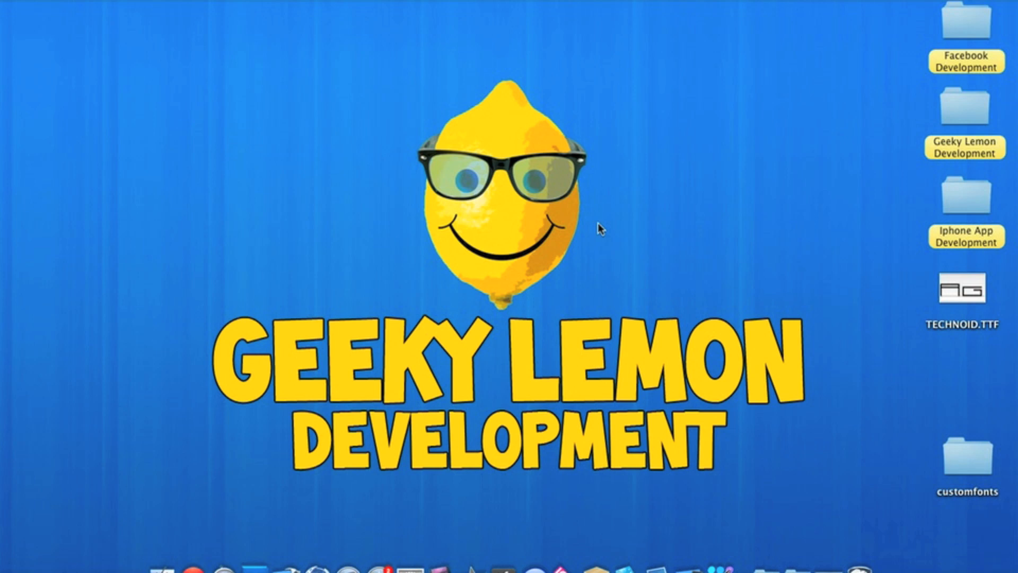
# Add TECHNOID.TTF to the customfonts project, copying it into the project folder and target
pyautogui.click(966, 292)
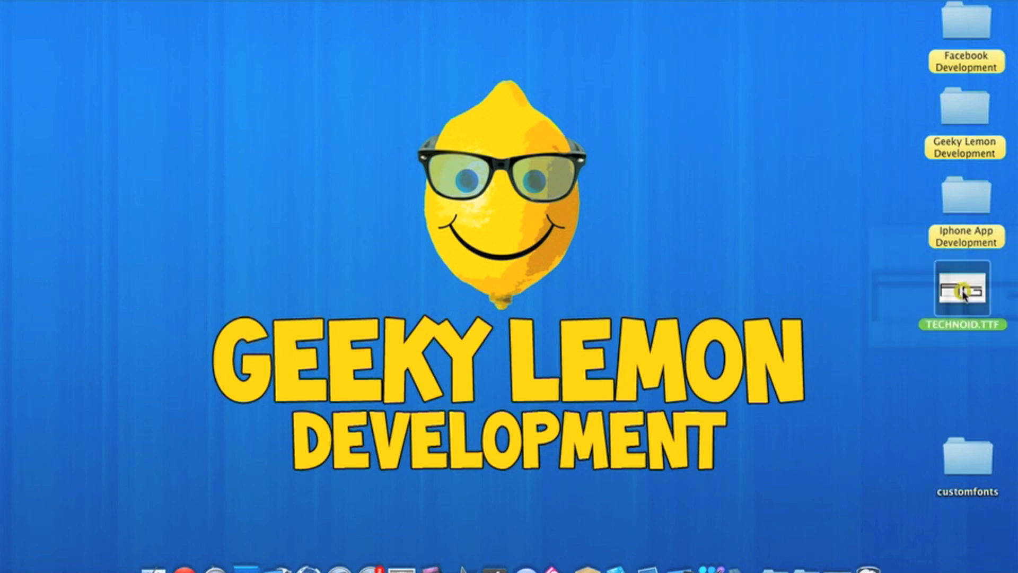
pyautogui.doubleClick(963, 290)
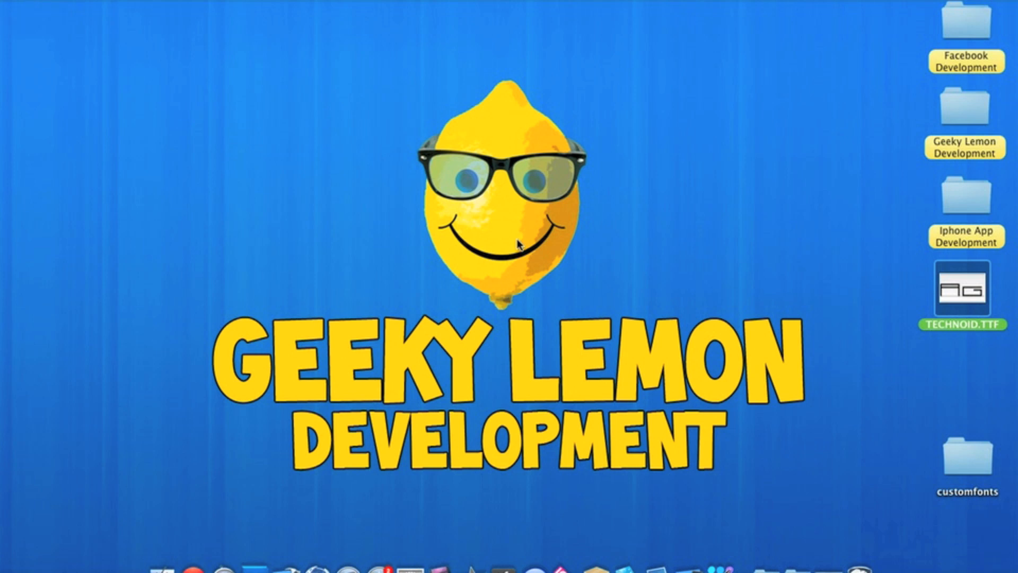
pyautogui.moveTo(805, 393)
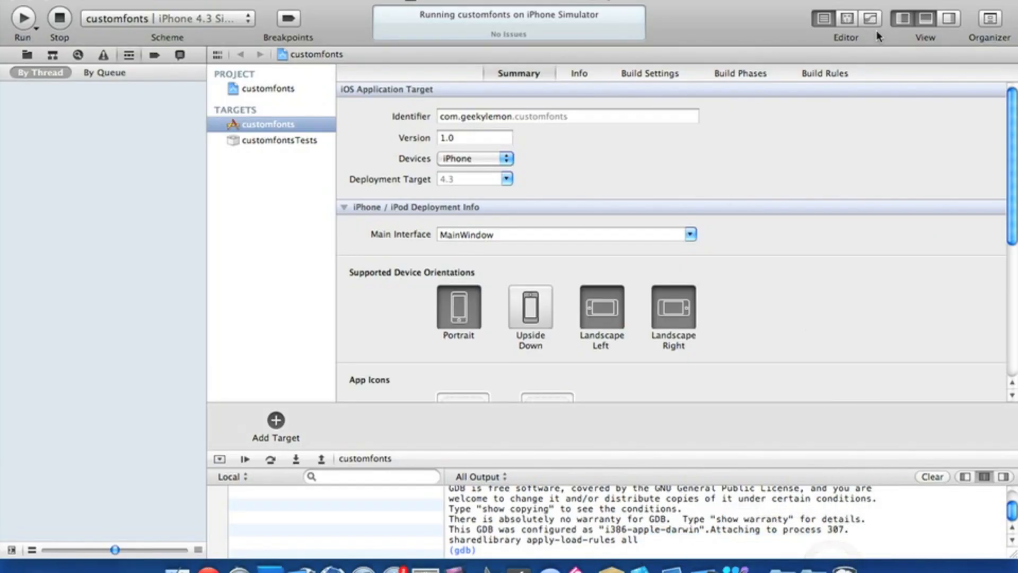
pyautogui.click(946, 18)
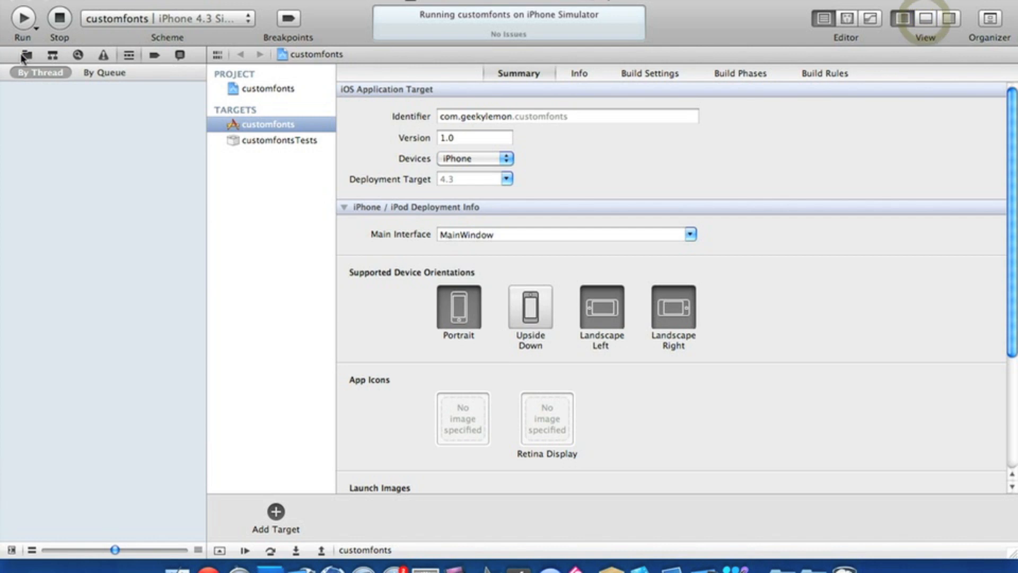
pyautogui.click(26, 55)
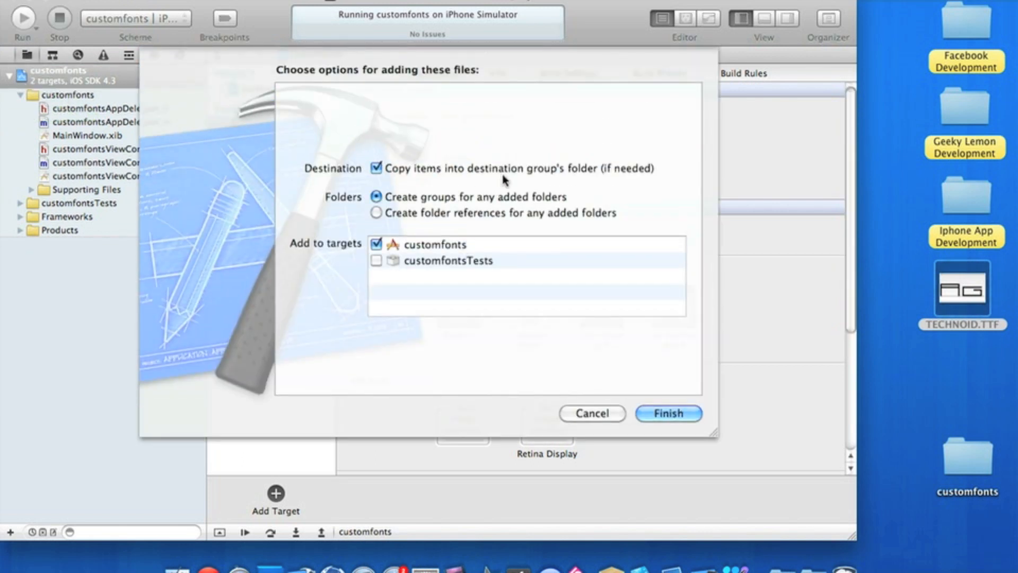
pyautogui.moveTo(656, 307)
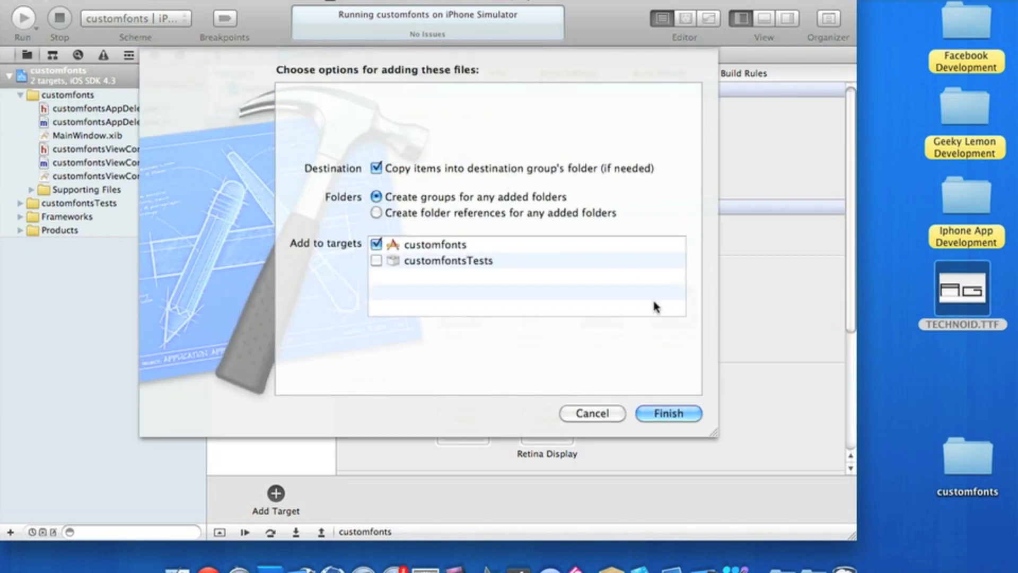
pyautogui.click(667, 413)
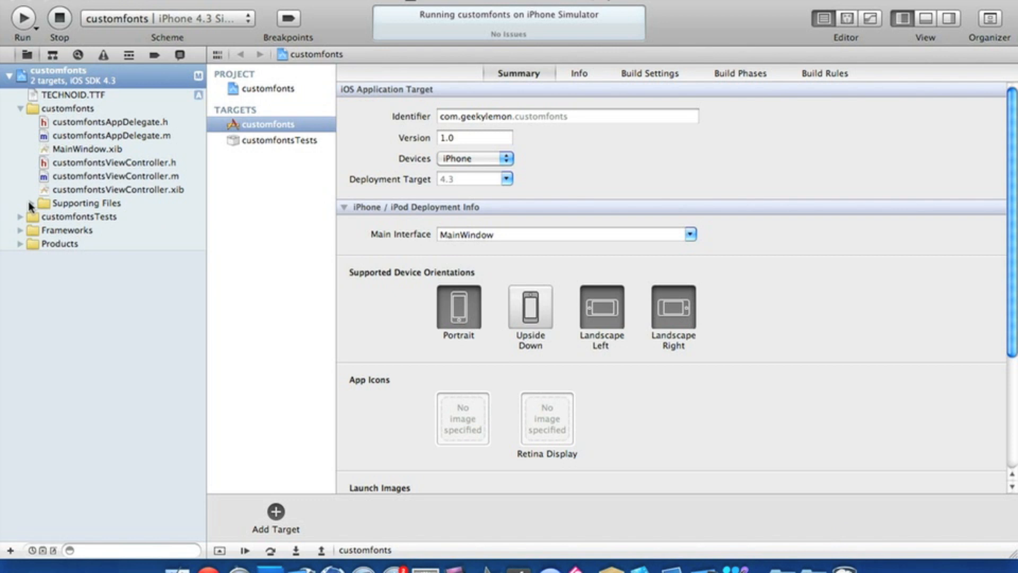
# Add a 'Fonts provided by application' key to customfonts-Info.plist under Supporting Files
pyautogui.click(20, 203)
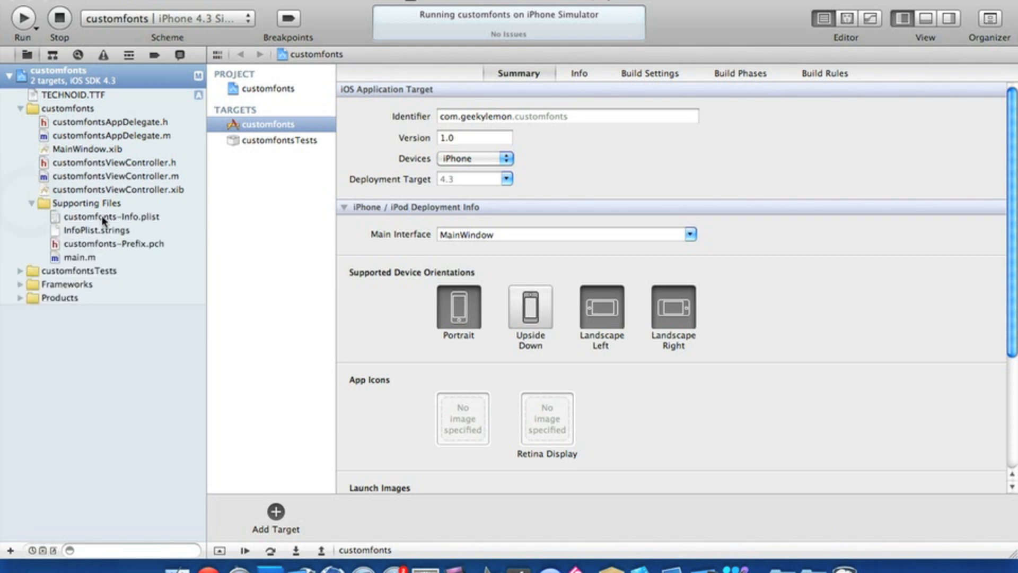
pyautogui.click(111, 217)
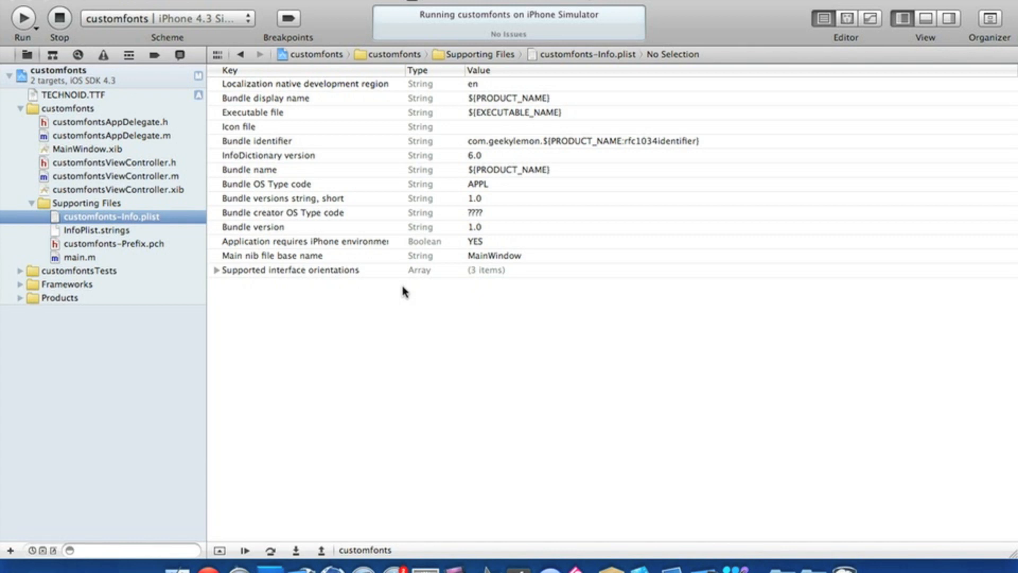
pyautogui.moveTo(664, 309)
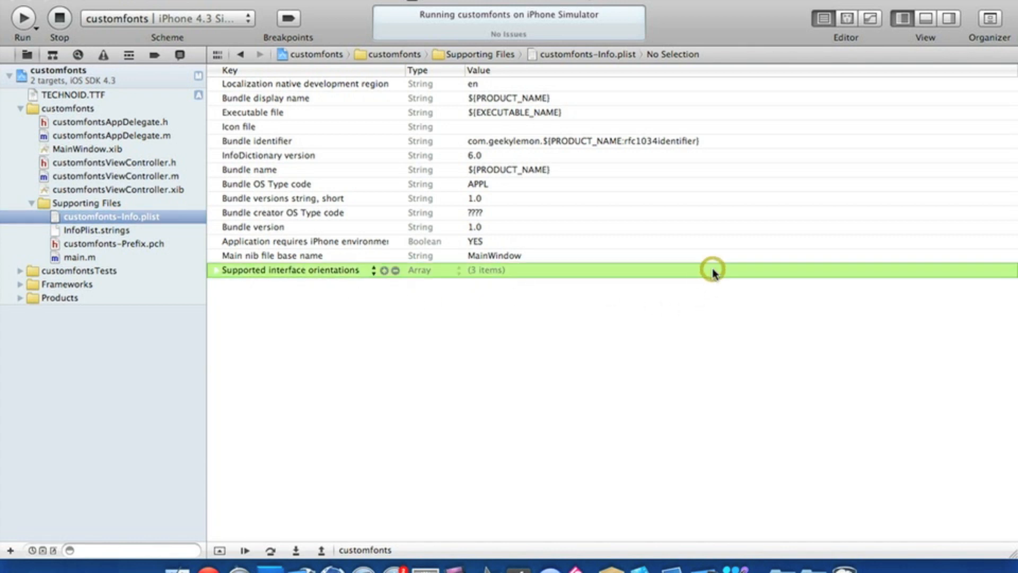
pyautogui.click(384, 270)
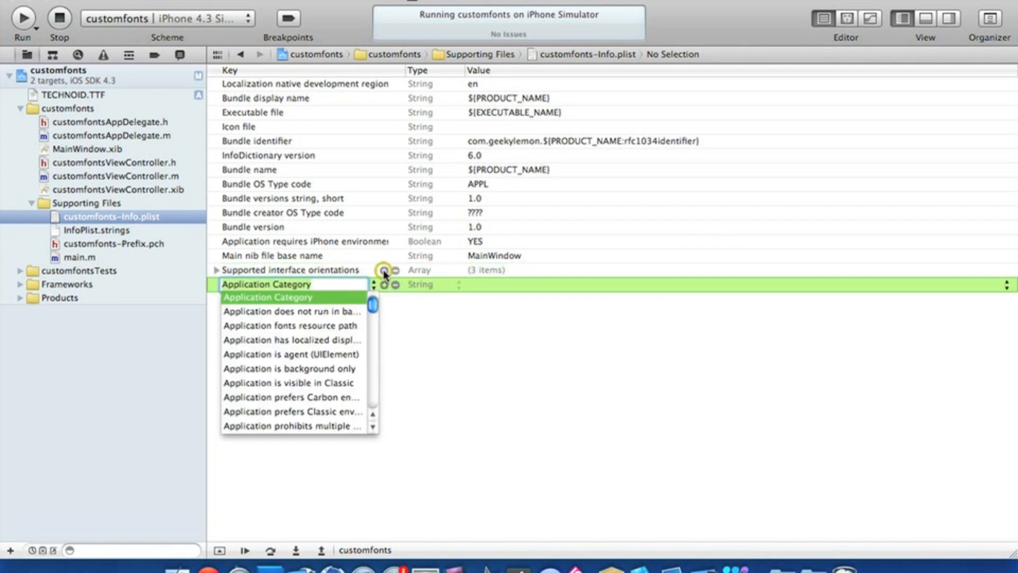
pyautogui.moveTo(384, 275)
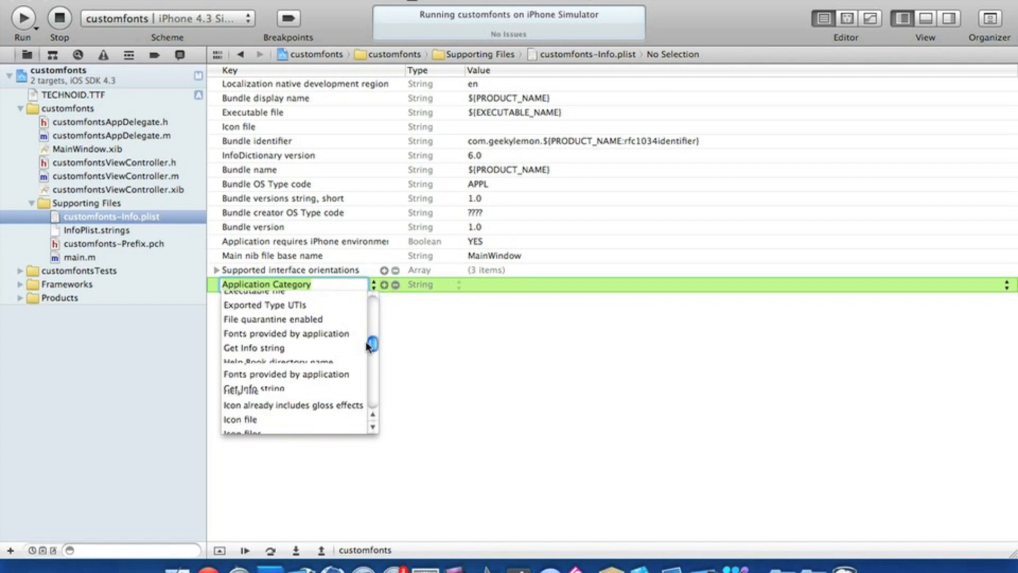
pyautogui.click(285, 333)
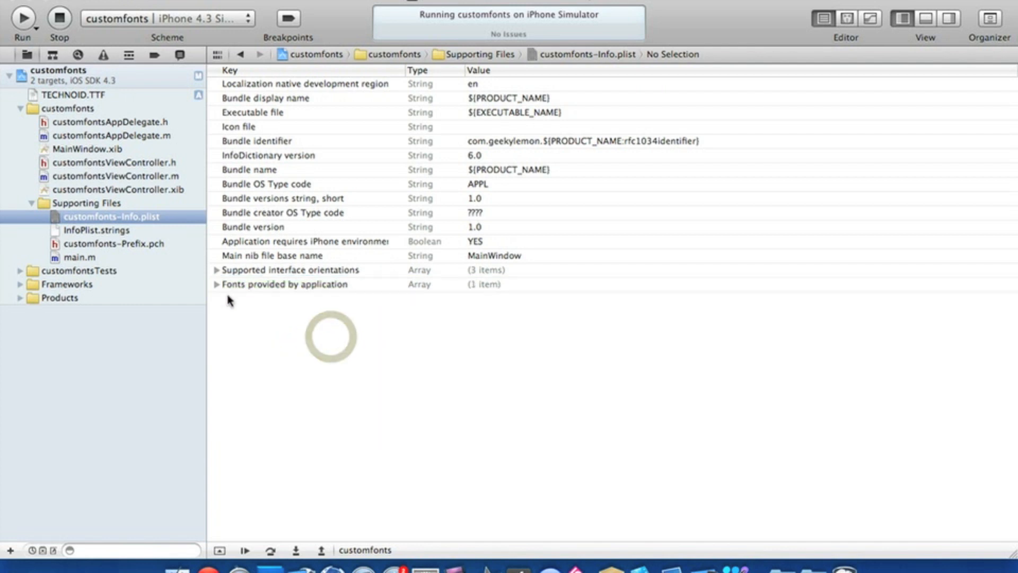
# Set Item 0 of 'Fonts provided by application' to TECHNOID.TTF, discarding an extra empty item
pyautogui.click(216, 284)
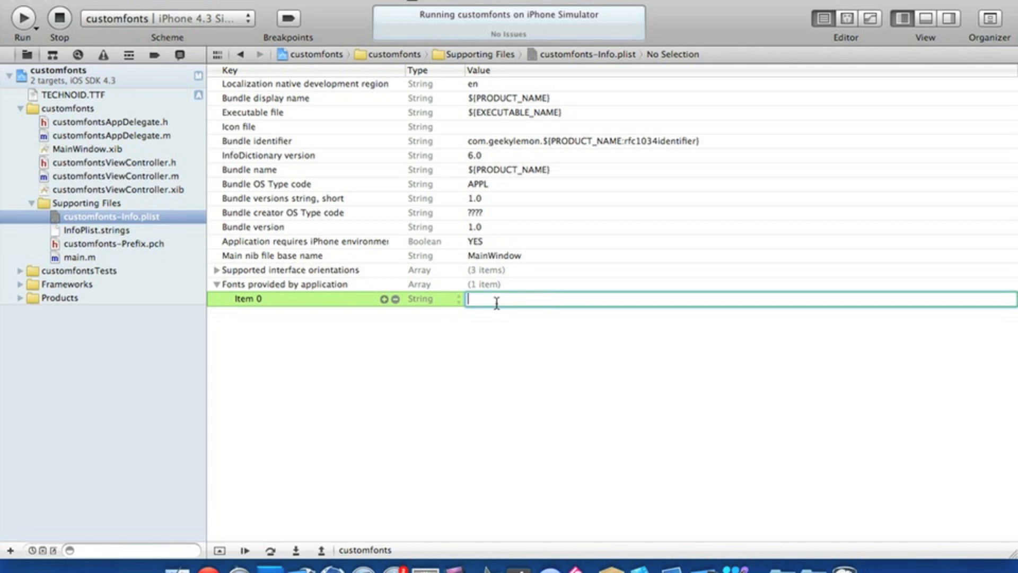
pyautogui.write('TEC')
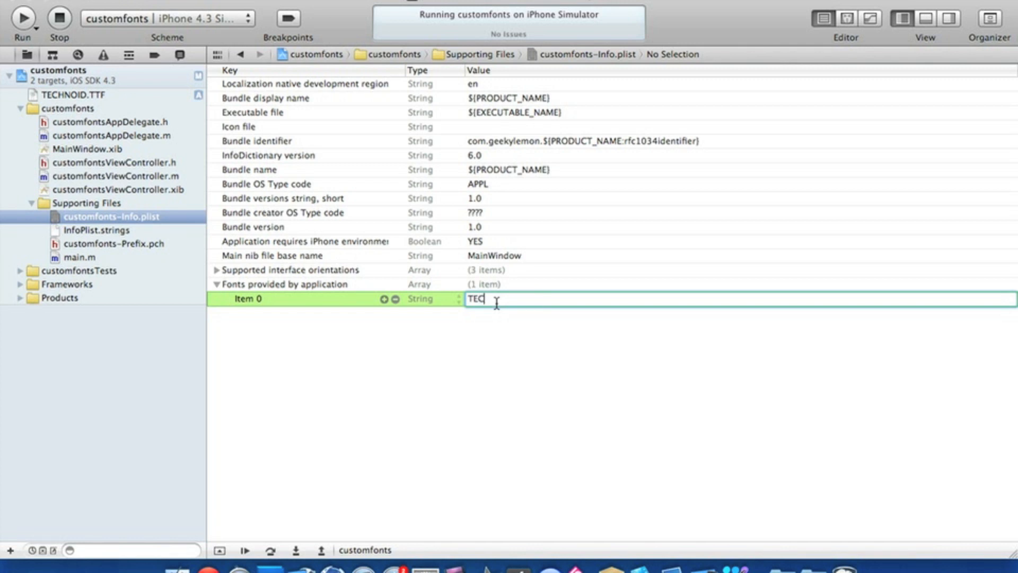
pyautogui.write('HNOID')
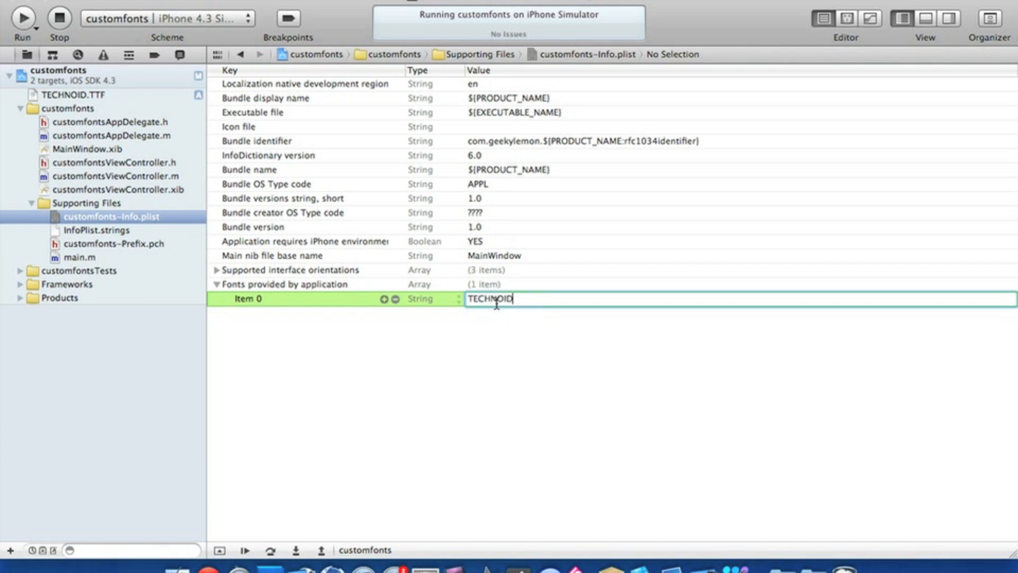
pyautogui.write('.')
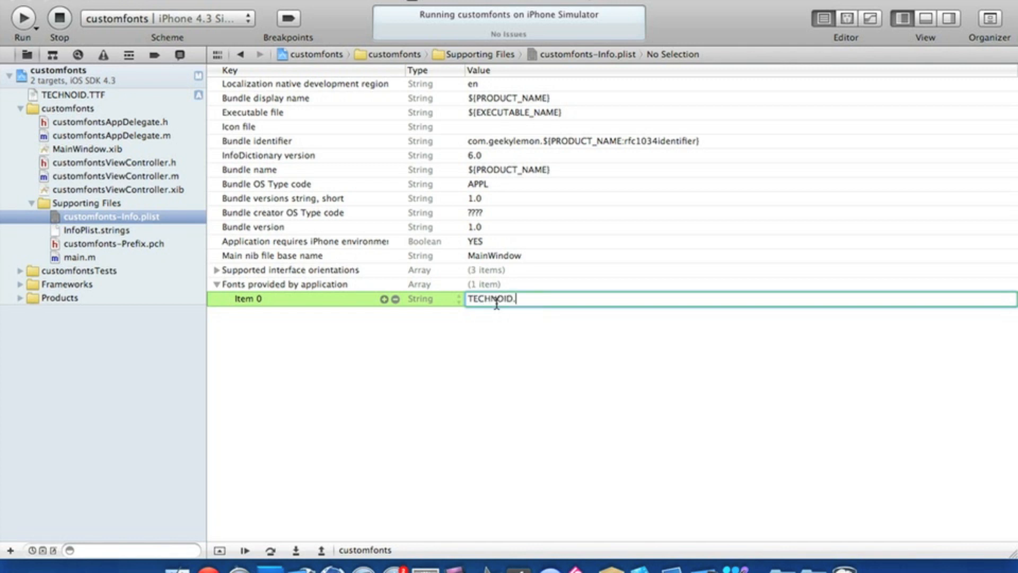
pyautogui.write('TTF')
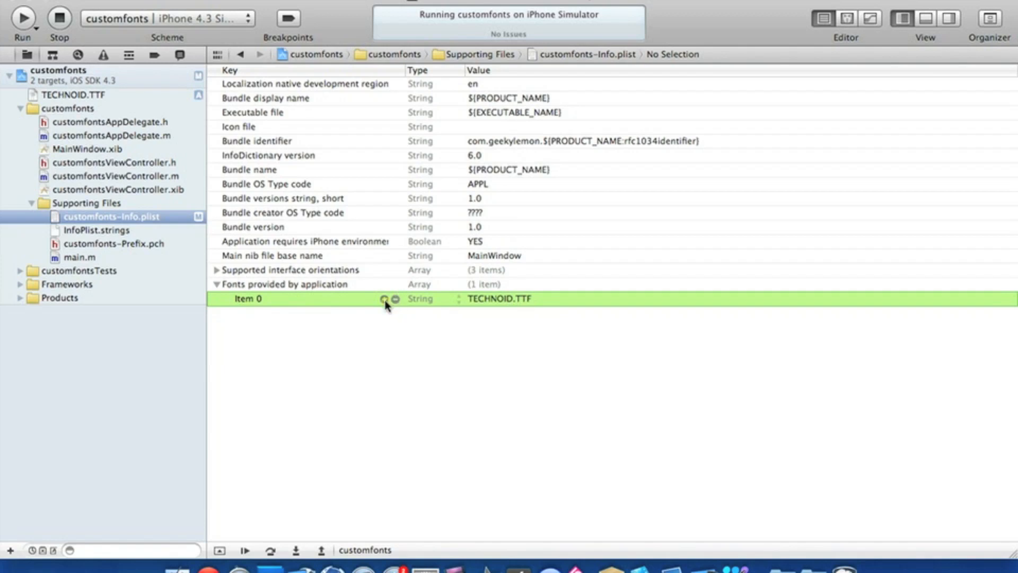
pyautogui.click(383, 298)
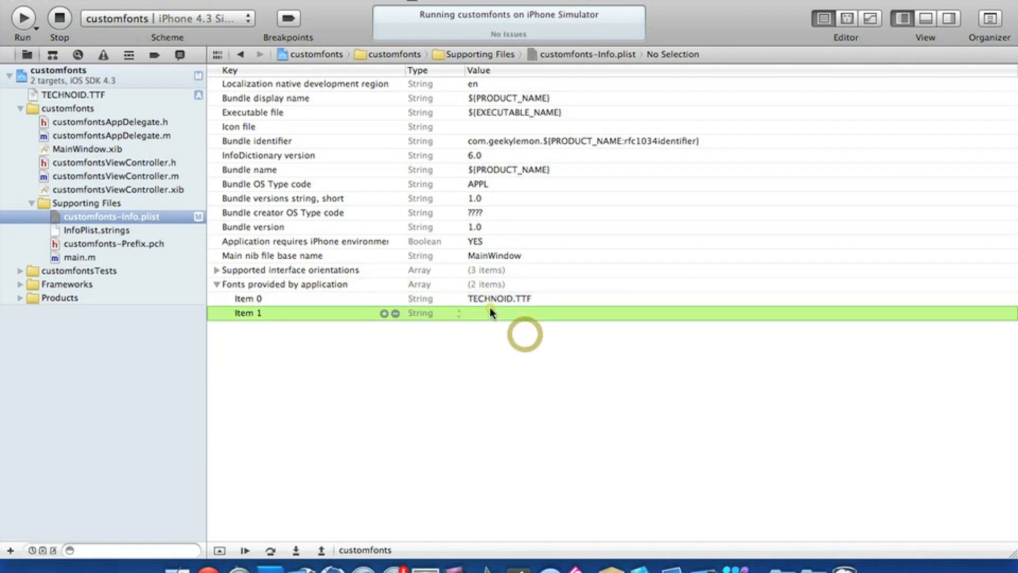
pyautogui.click(394, 313)
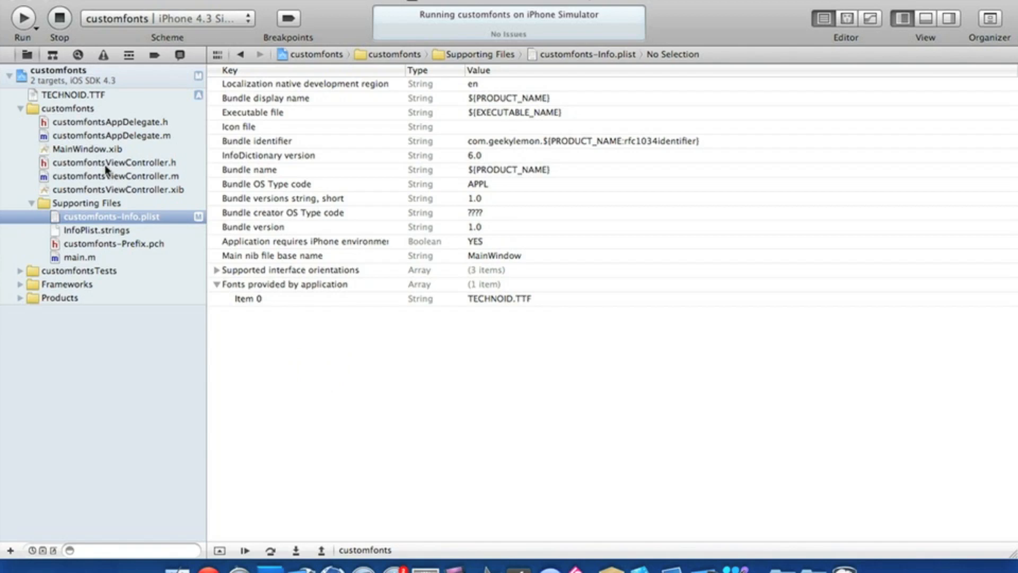
pyautogui.click(115, 162)
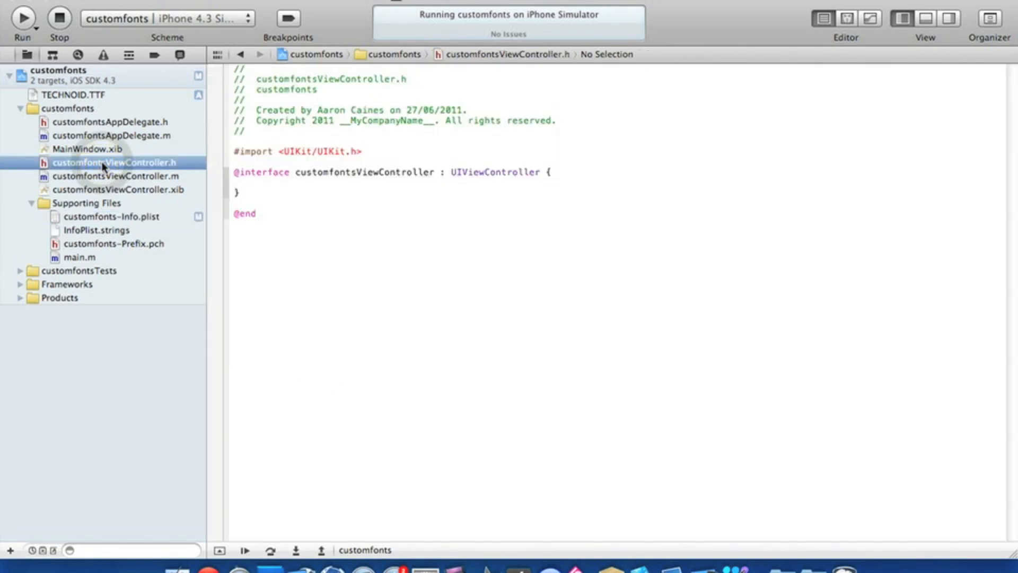
pyautogui.moveTo(376, 186)
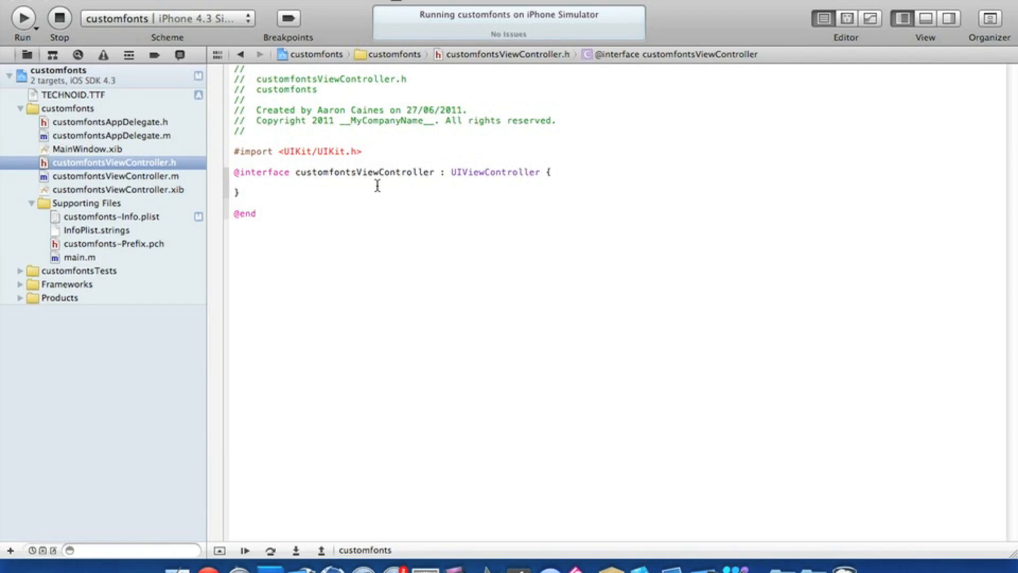
pyautogui.write('IBAction')
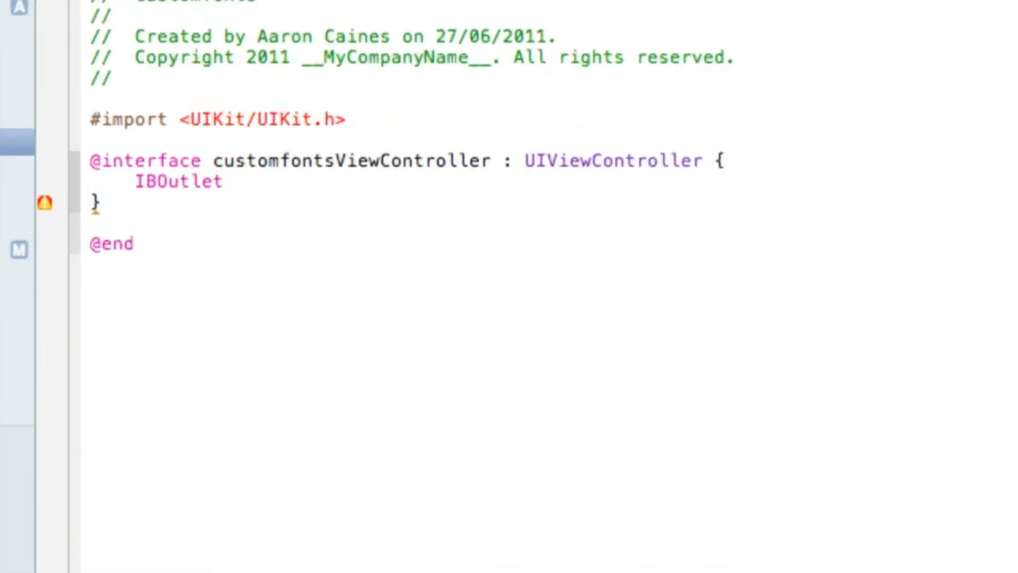
pyautogui.write('UI')
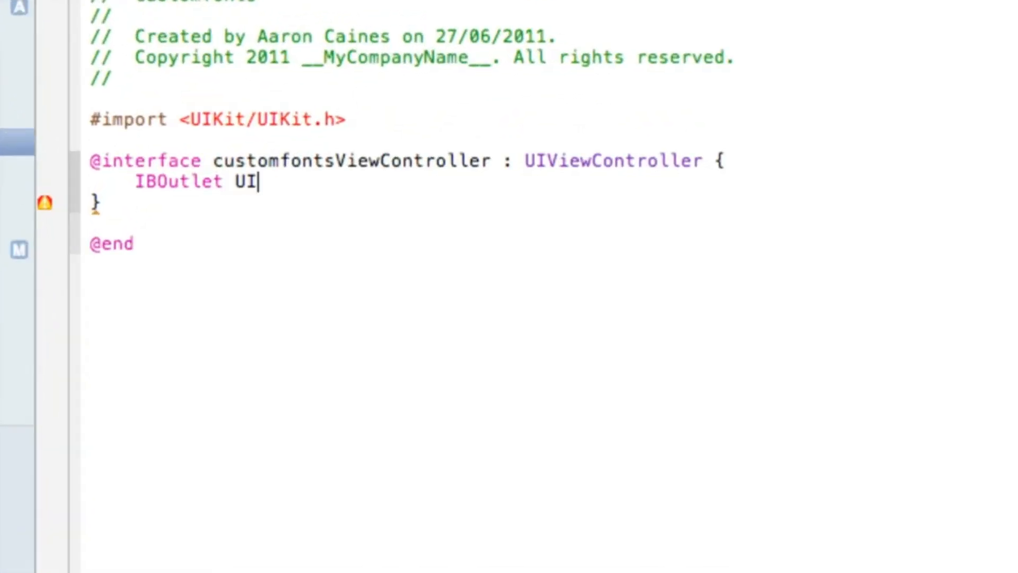
pyautogui.write('Label')
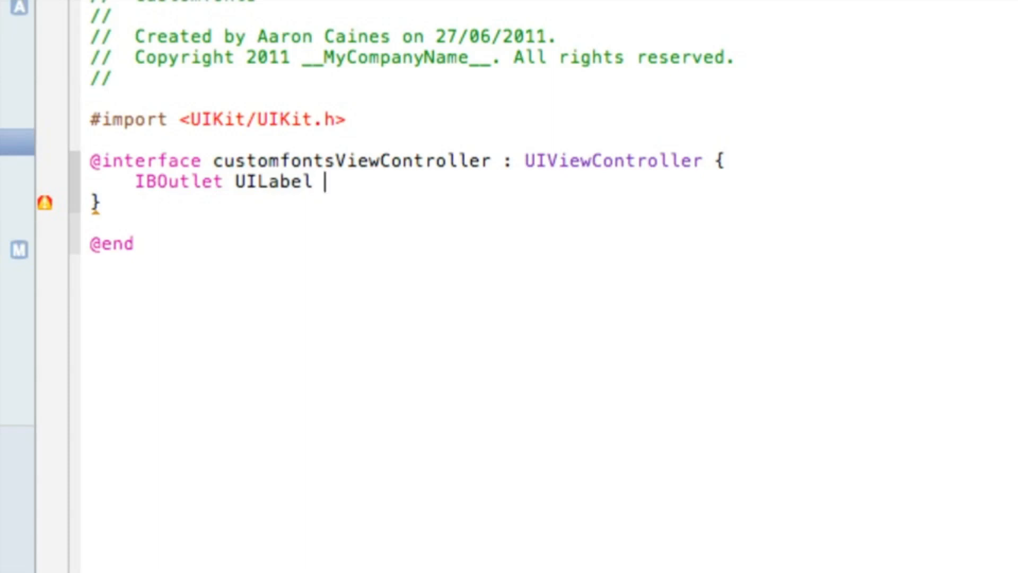
pyautogui.write('*')
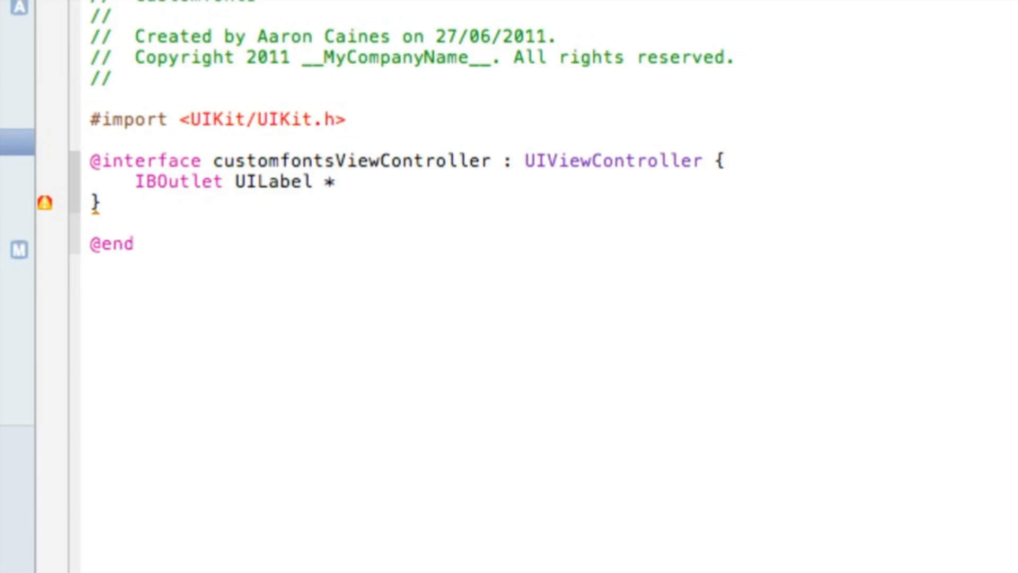
pyautogui.write('leb')
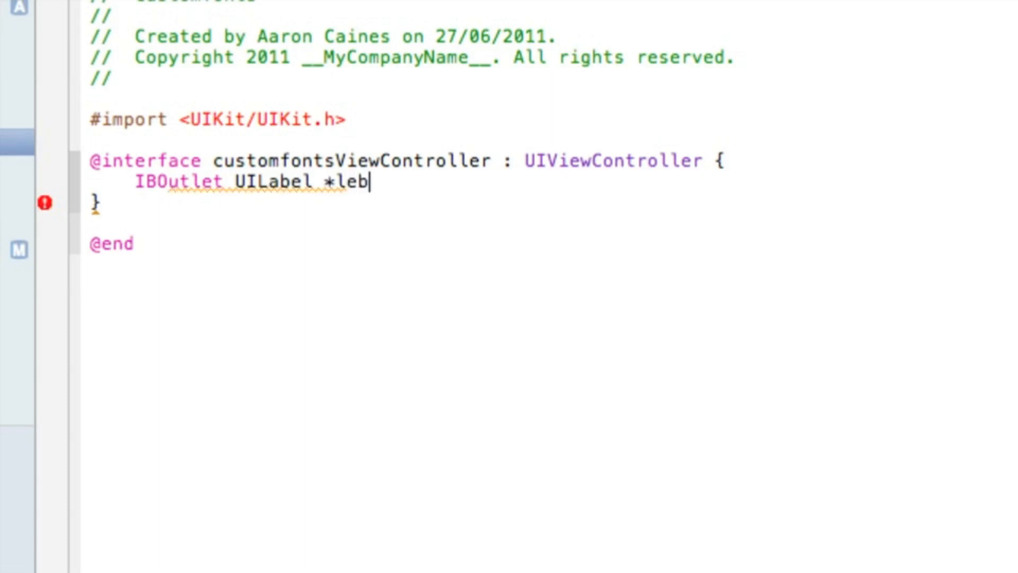
pyautogui.write('abel')
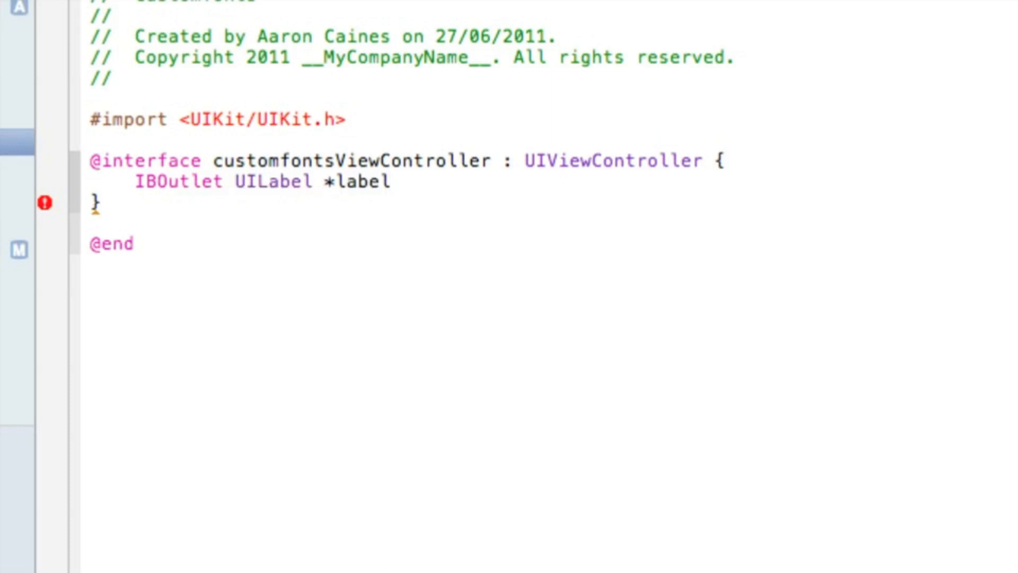
pyautogui.write(';')
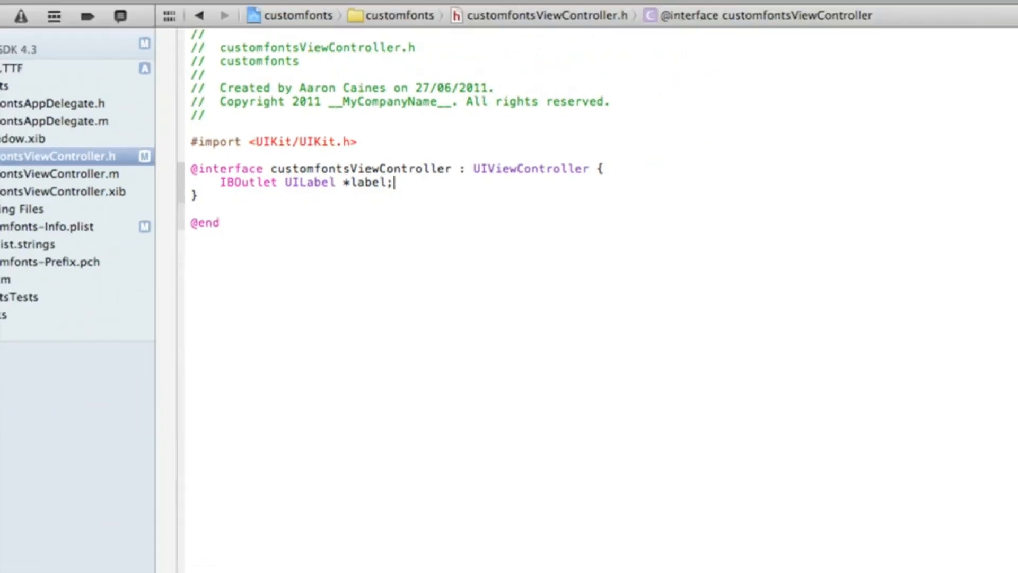
pyautogui.click(23, 19)
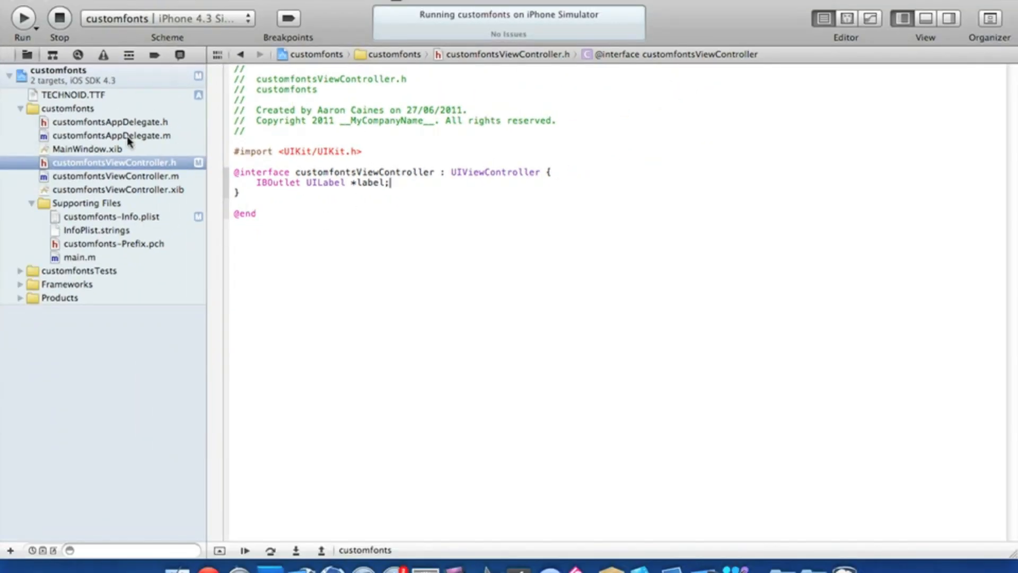
# Remove the comment markers around viewDidLoad in customfontsViewController.m
pyautogui.click(116, 176)
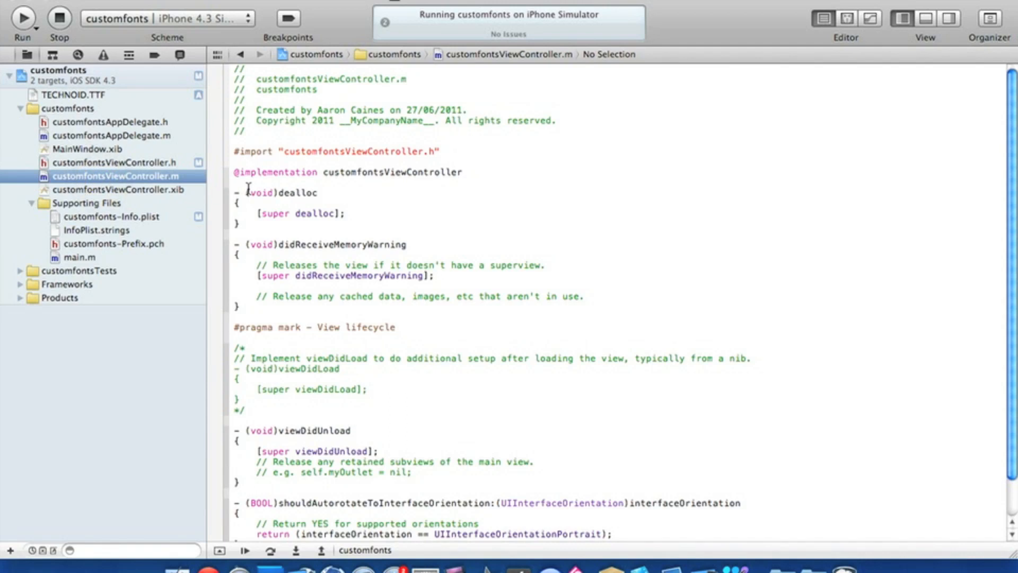
pyautogui.moveTo(403, 336)
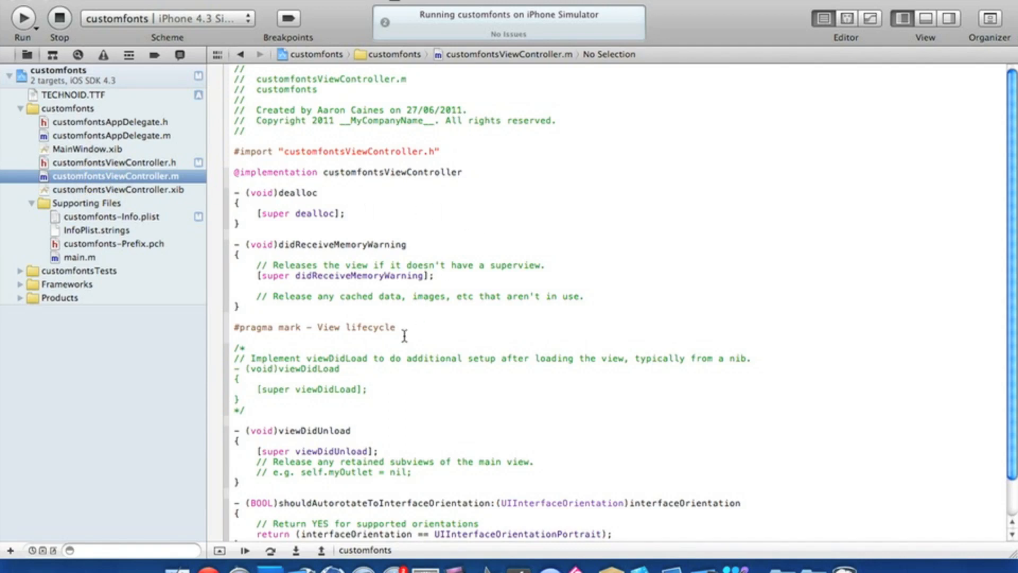
pyautogui.click(271, 347)
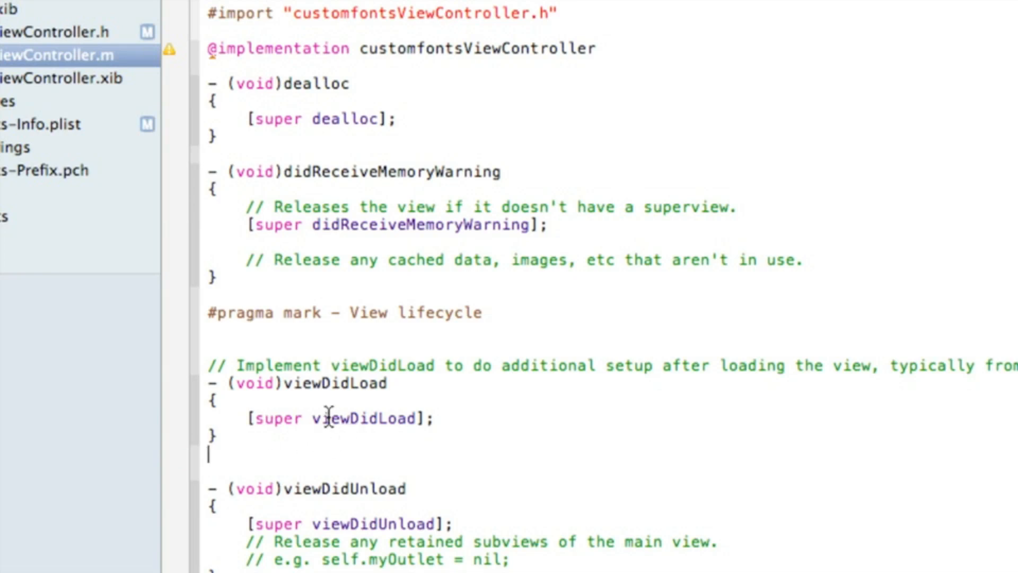
# Add a new viewDidLoad line starting [label setFont:[UIFont fontWithName:...]] with code completion
pyautogui.press('Return')
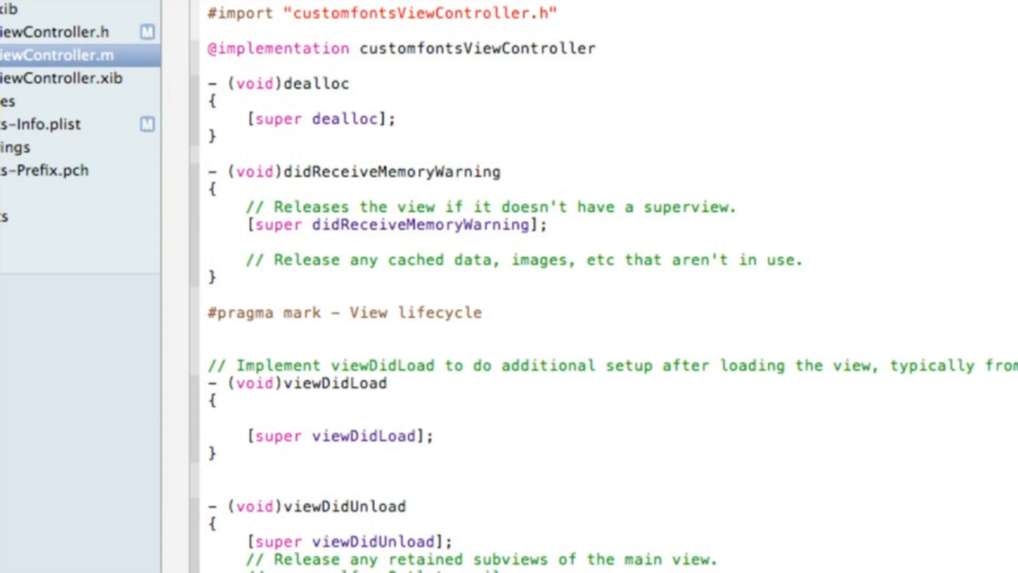
pyautogui.write('[')
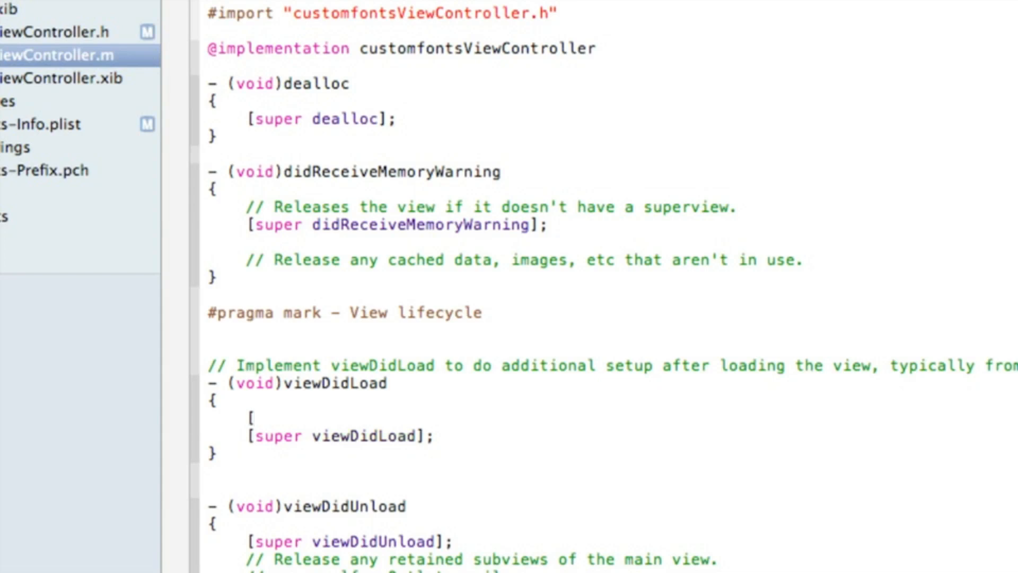
pyautogui.write('label')
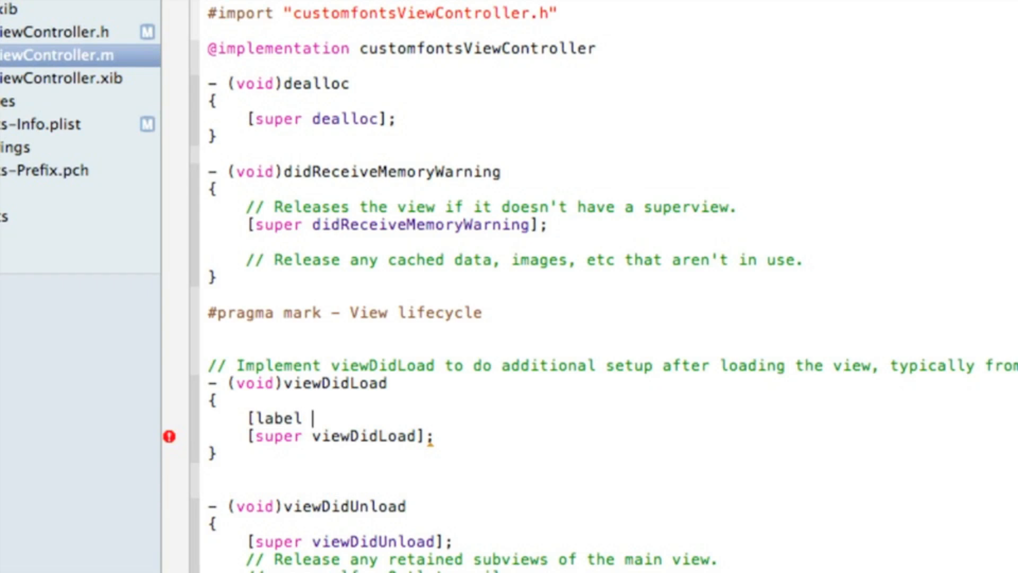
pyautogui.write('setFont:')
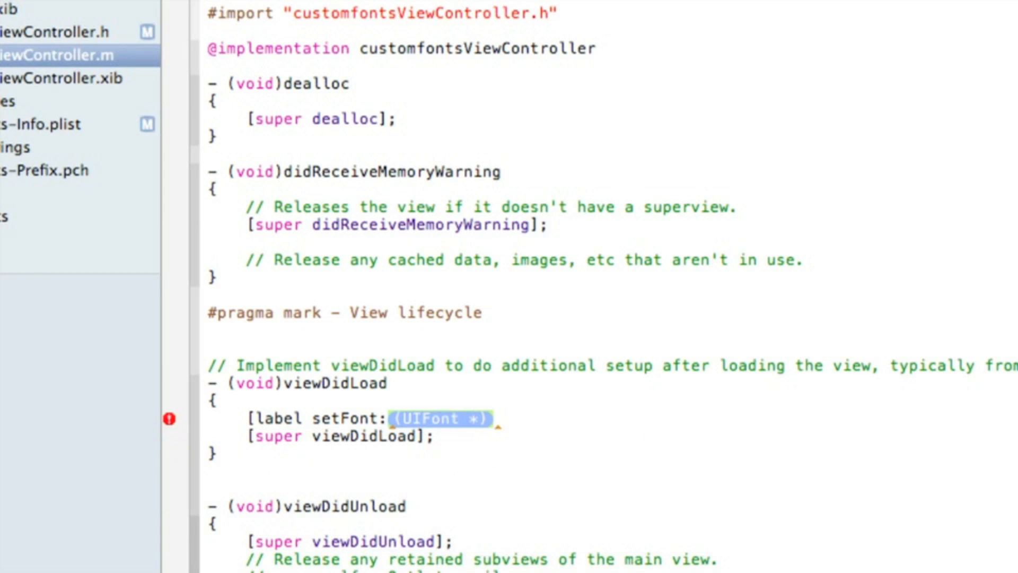
pyautogui.write('[')
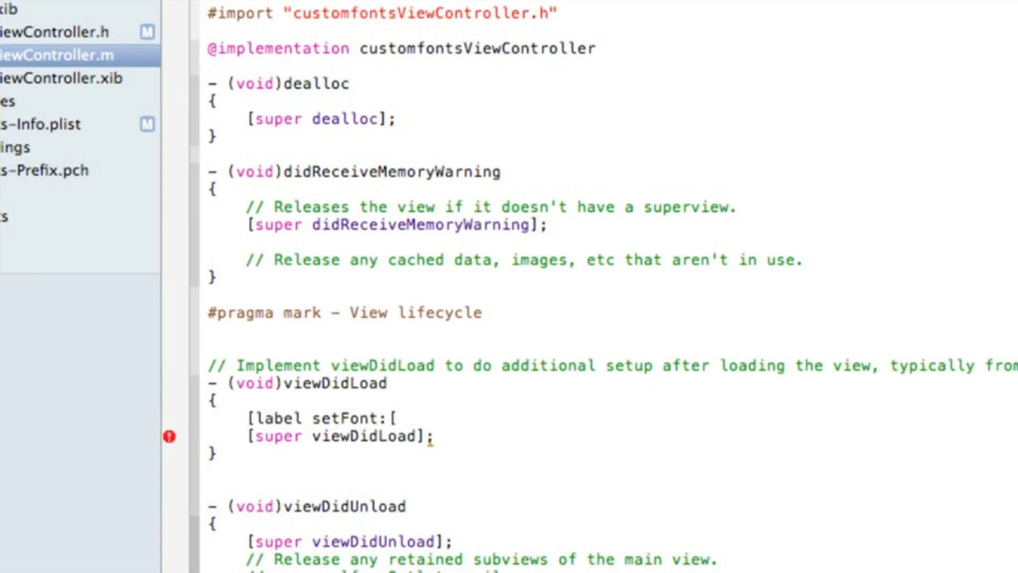
pyautogui.write('U')
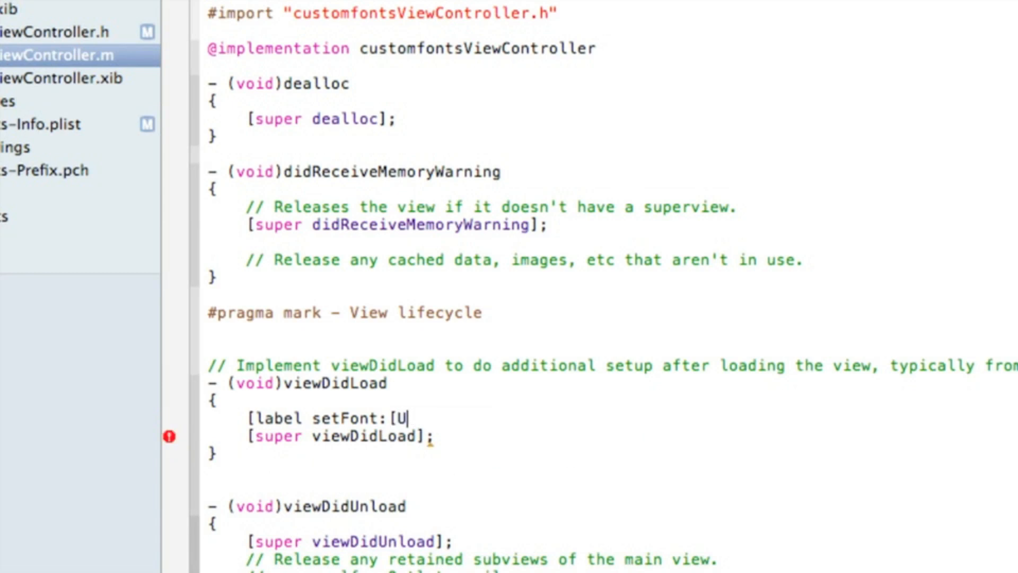
pyautogui.write('IFont')
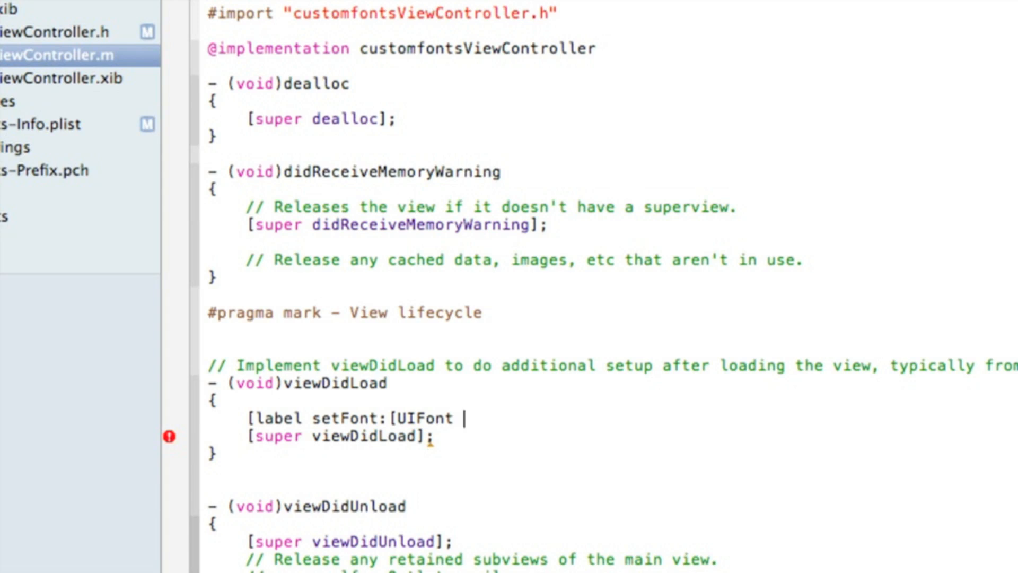
pyautogui.write('fontWithName:@"" size:(CGFloat')
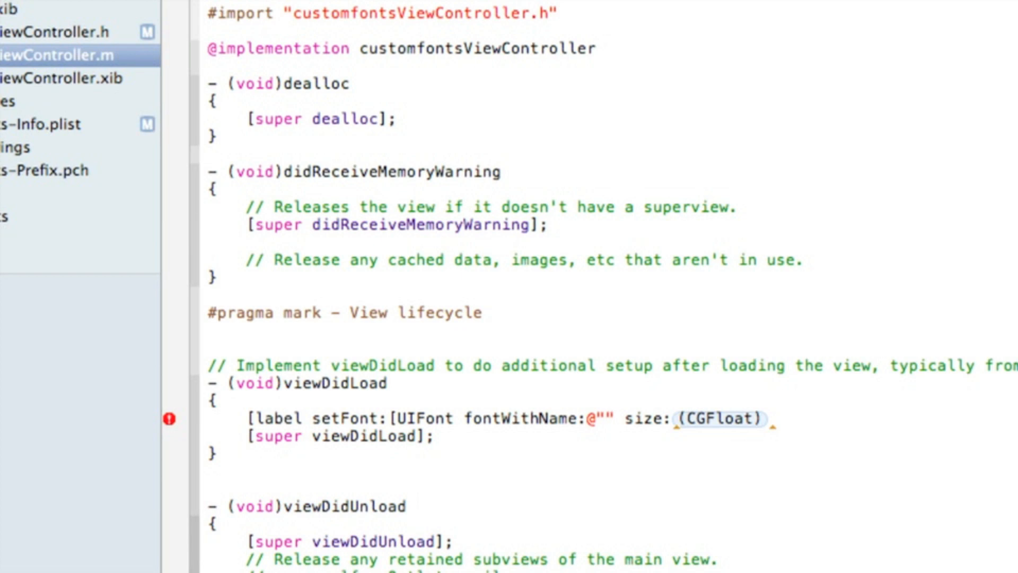
# Fill in font name "TECHNOID" and size 32, closing the statement with ];
pyautogui.click(602, 418)
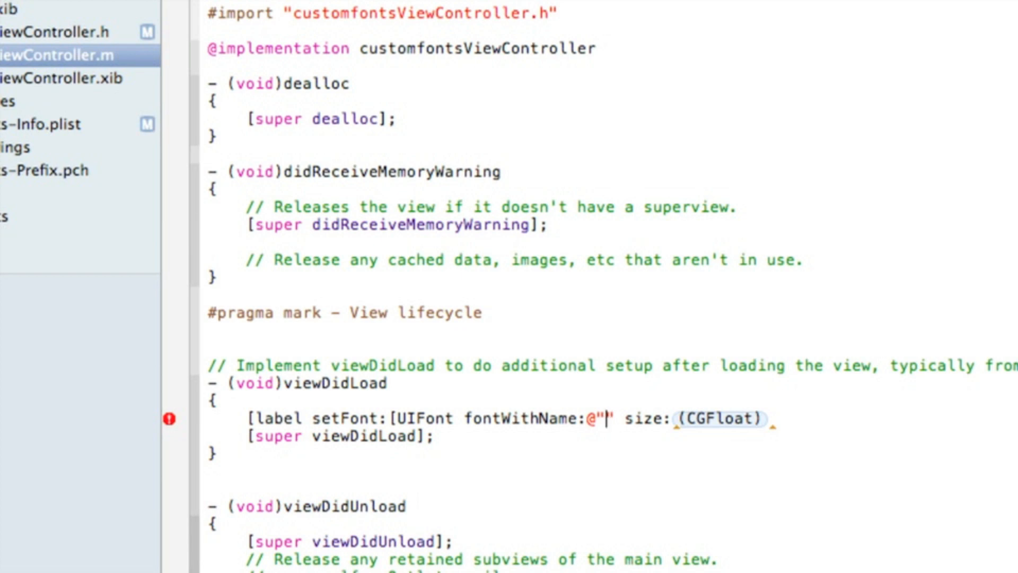
pyautogui.write('TECH')
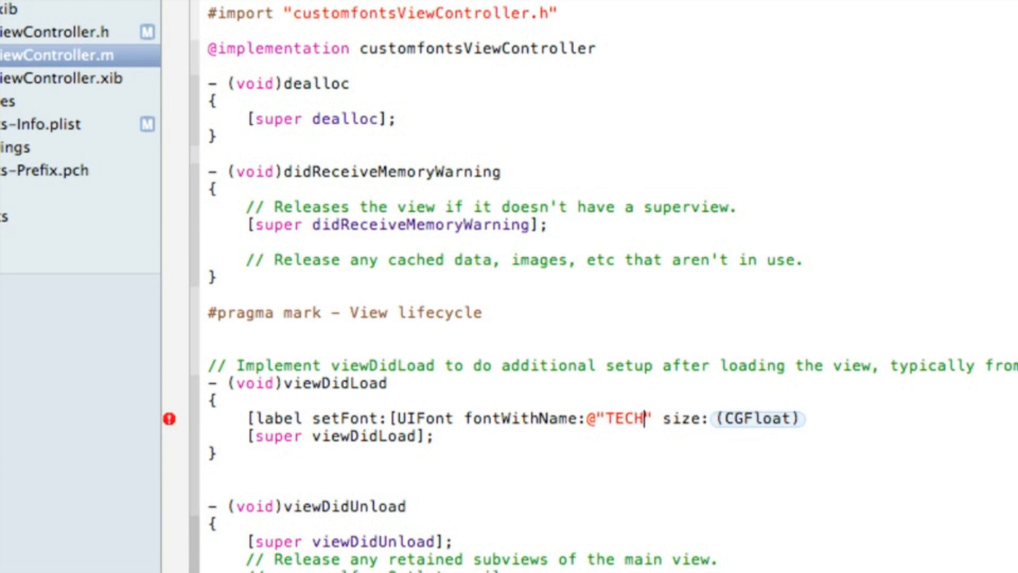
pyautogui.write('NOID')
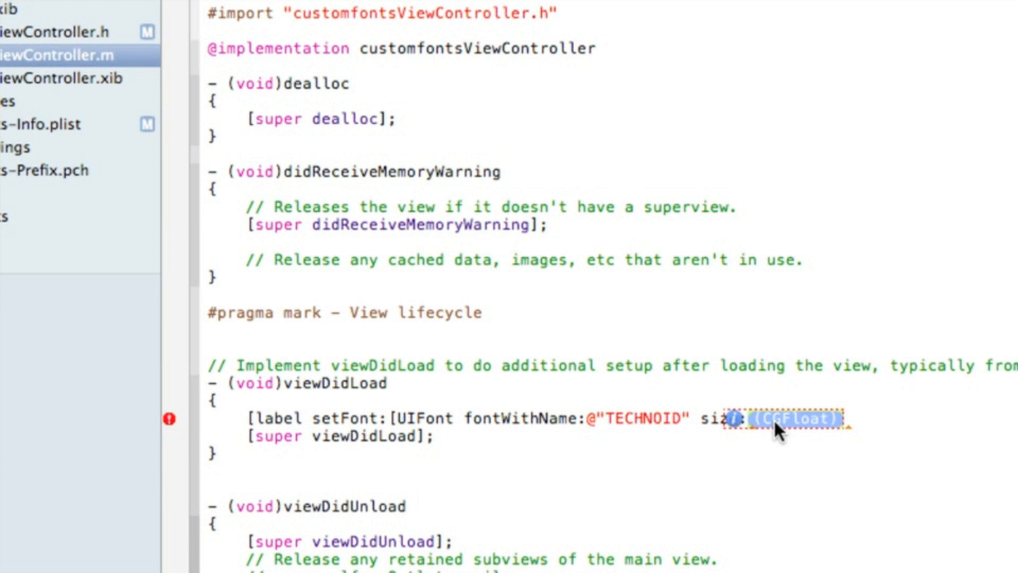
pyautogui.write('32')
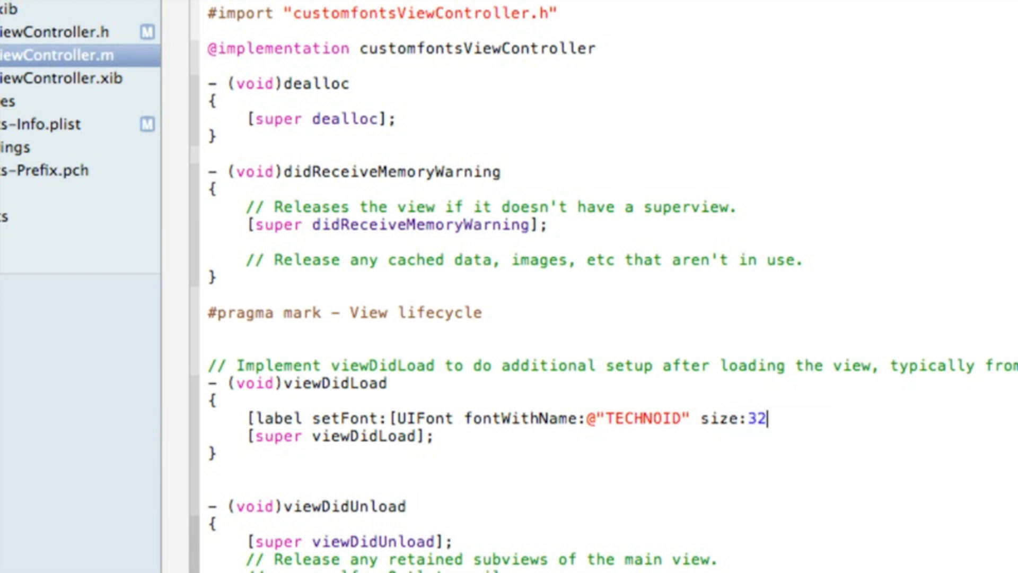
pyautogui.write(']]')
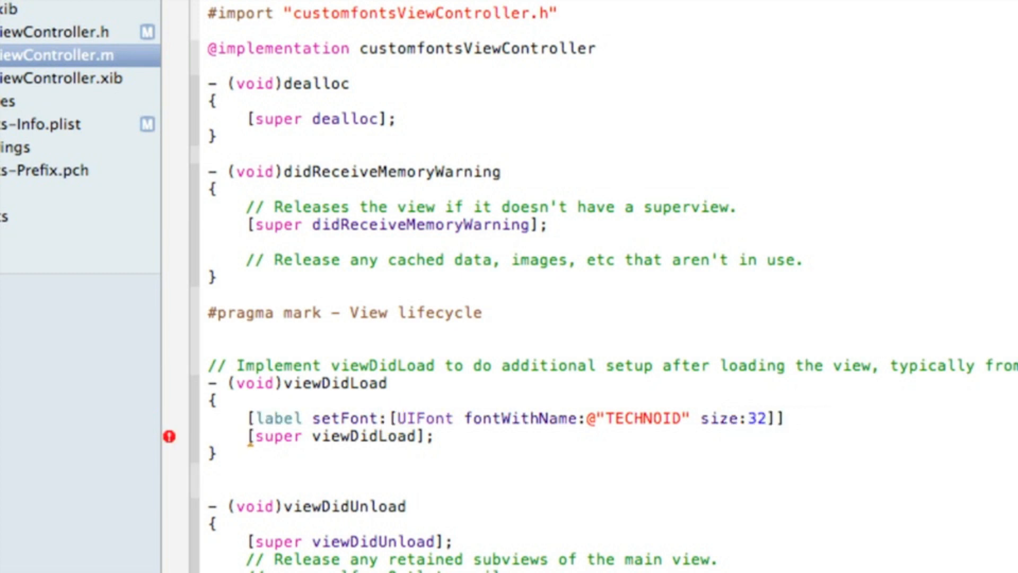
pyautogui.write(';')
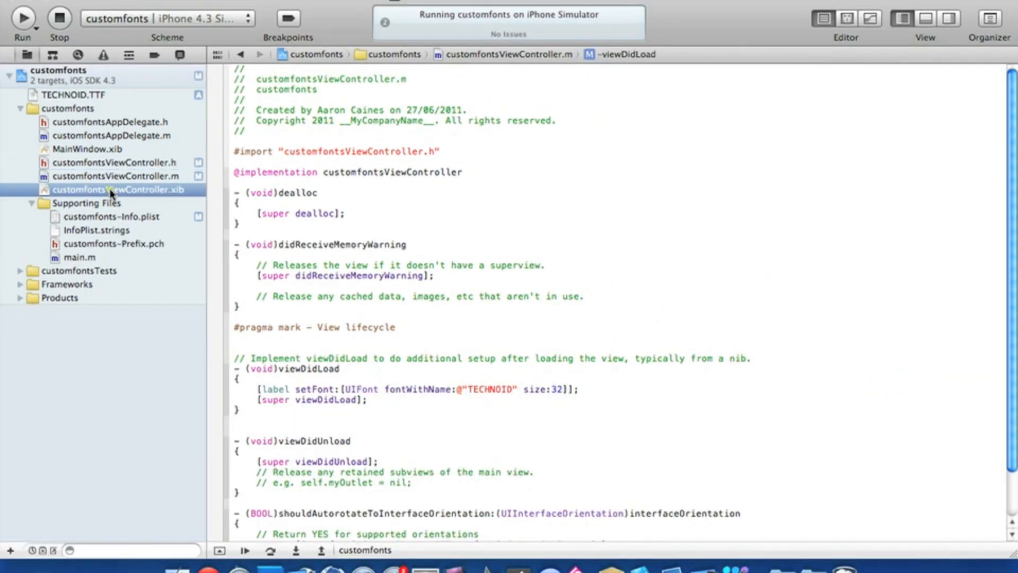
pyautogui.moveTo(167, 213)
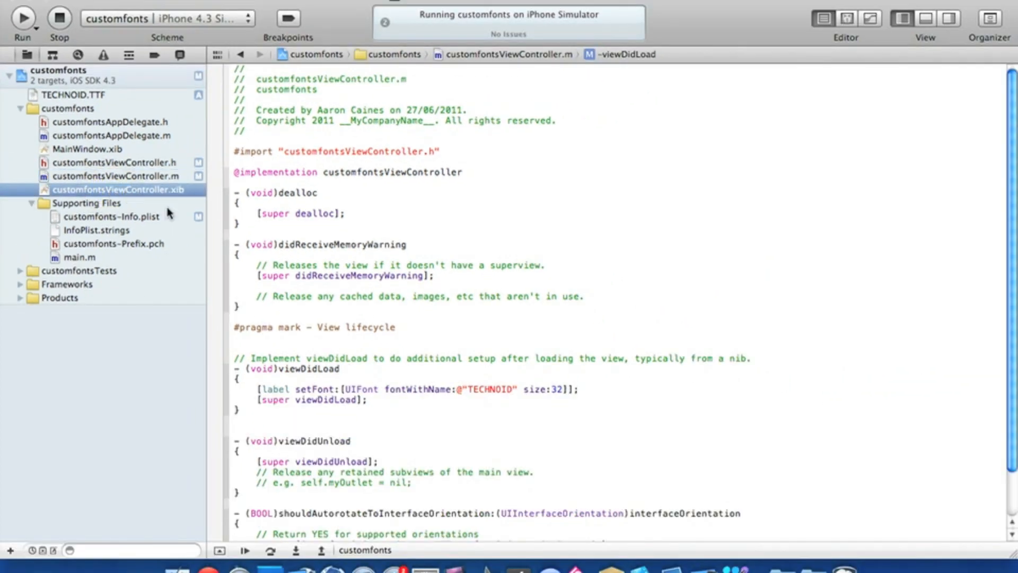
# Drag a Label from the Object Library onto the top left of customfontsViewController.xib's view
pyautogui.click(116, 189)
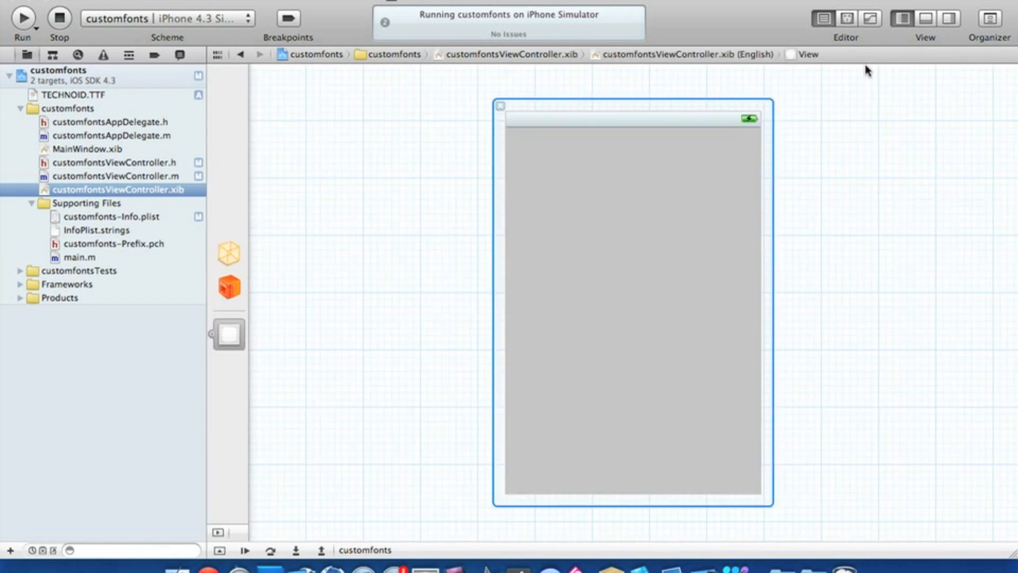
pyautogui.moveTo(952, 27)
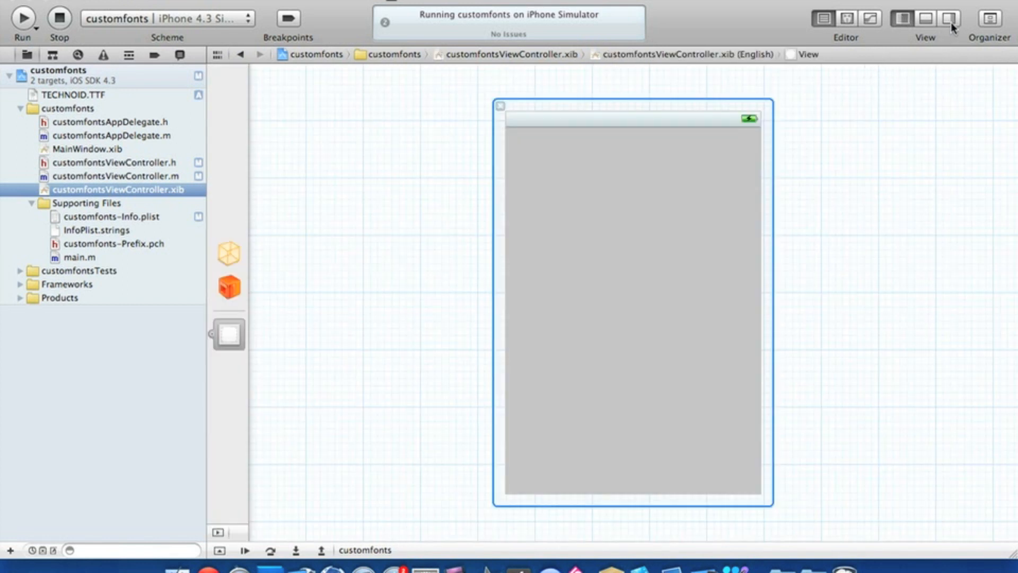
pyautogui.click(948, 18)
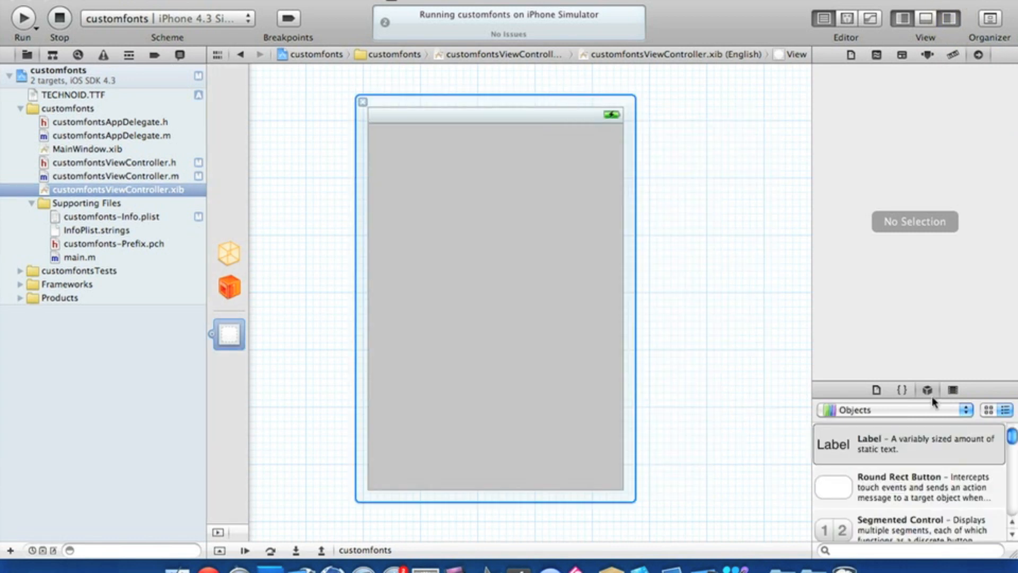
pyautogui.moveTo(833, 444); pyautogui.dragTo(474, 204)
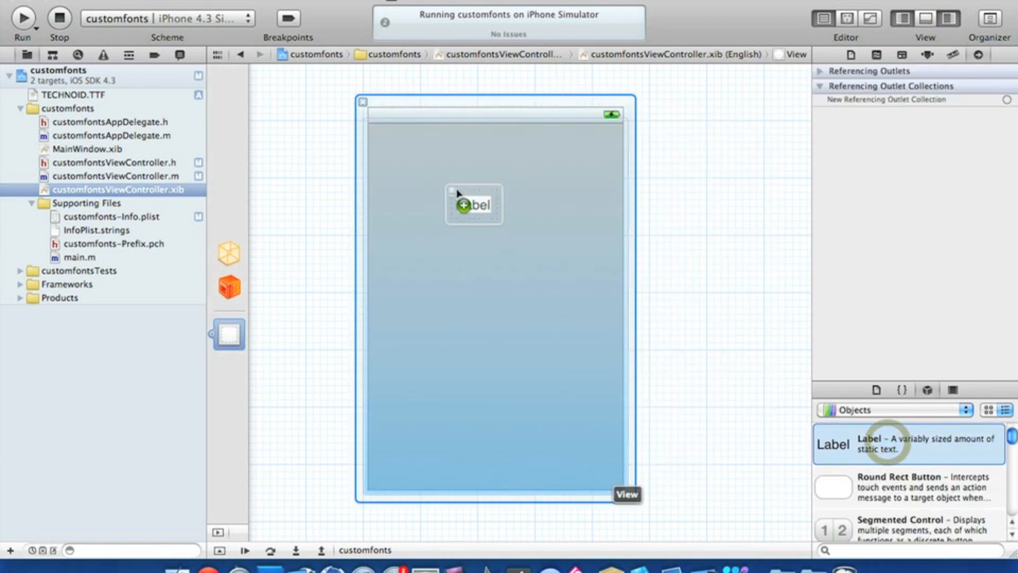
pyautogui.moveTo(474, 204); pyautogui.dragTo(417, 159)
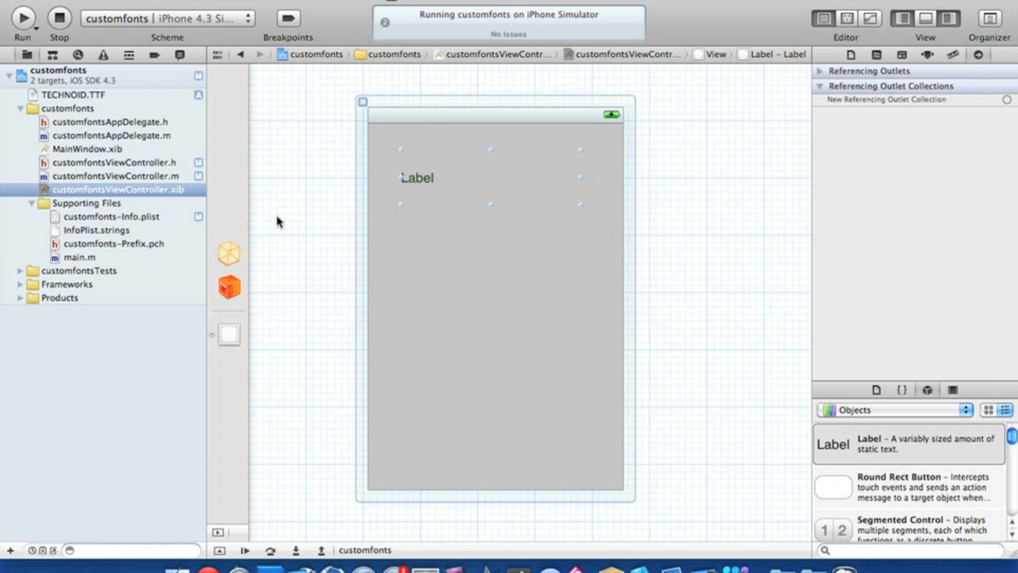
pyautogui.moveTo(286, 243)
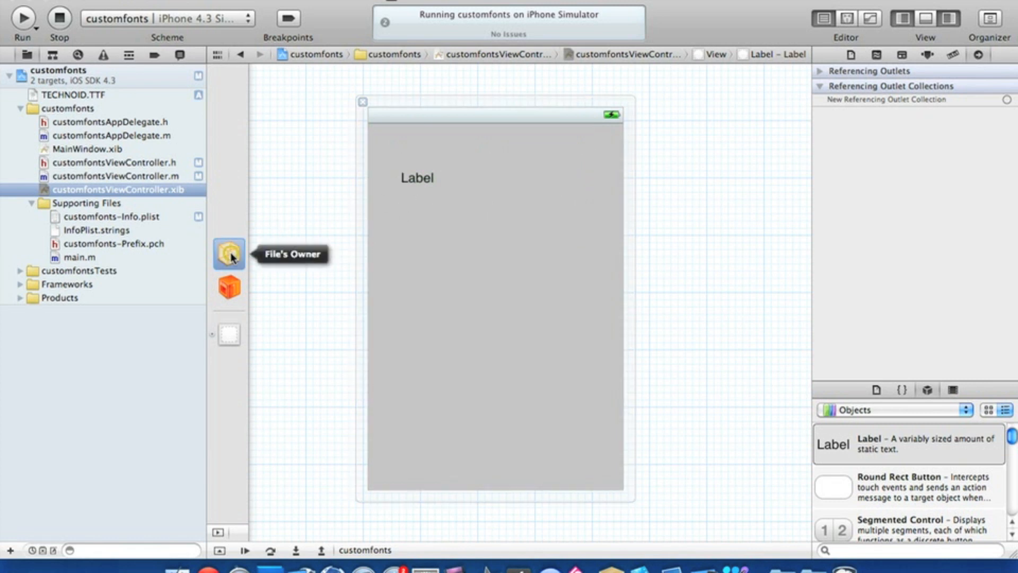
# Connect File's Owner's label outlet to the Label on the view
pyautogui.click(228, 253)
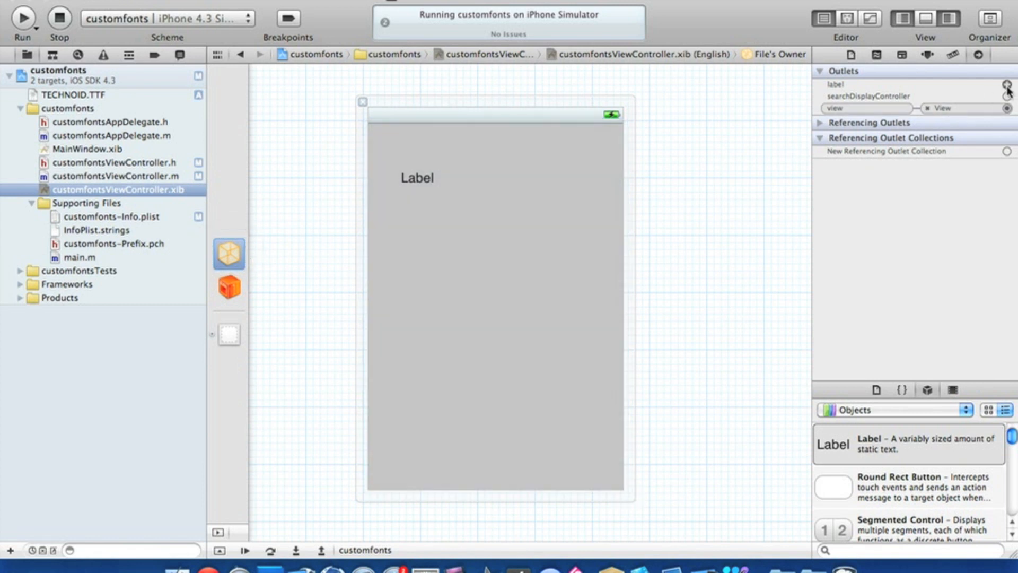
pyautogui.moveTo(1010, 84); pyautogui.dragTo(468, 169)
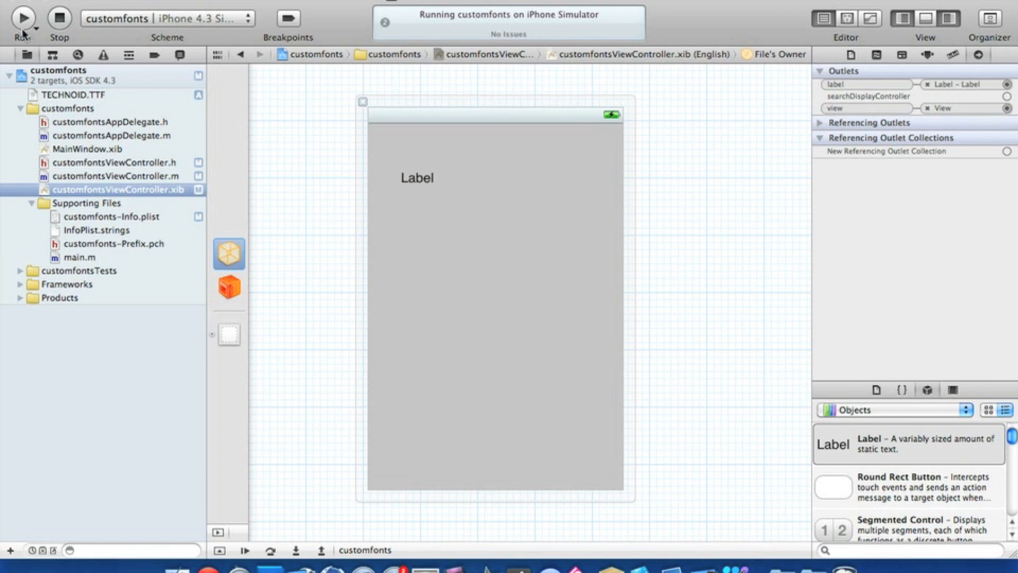
# Stop the running customfonts app and rebuild it to show the TECHNOID label in Simulator
pyautogui.click(23, 18)
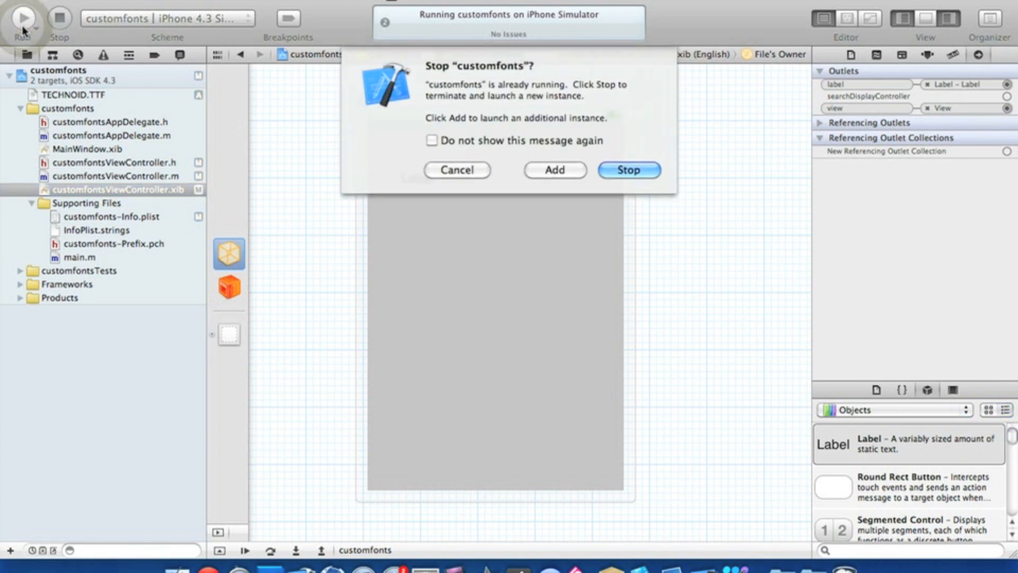
pyautogui.click(627, 169)
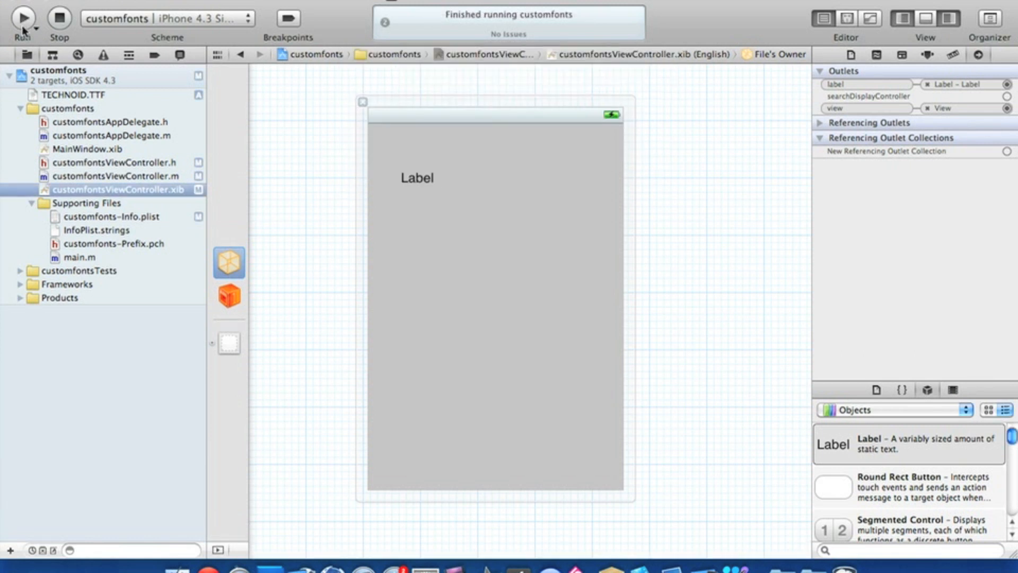
pyautogui.moveTo(23, 18)
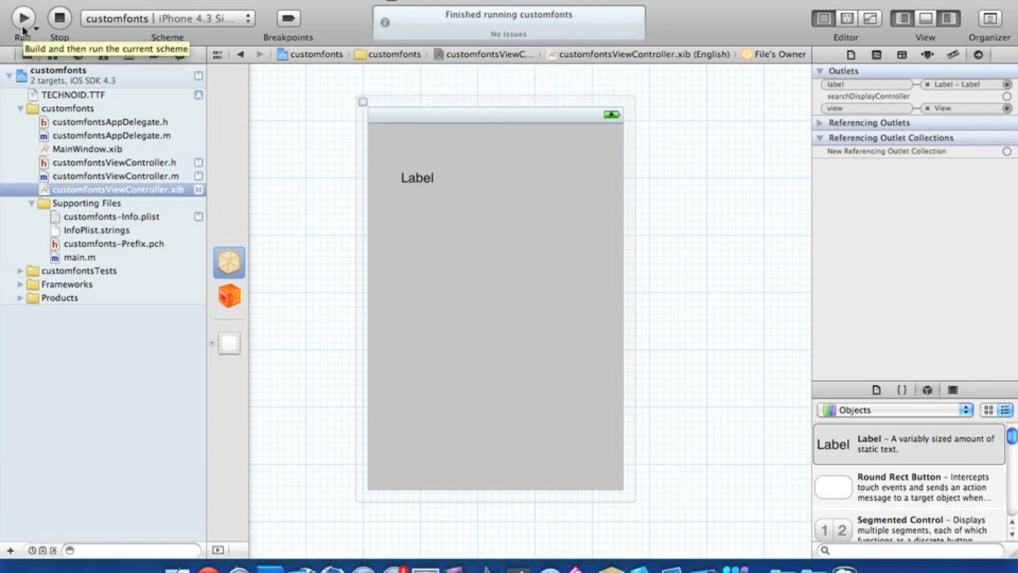
pyautogui.click(24, 18)
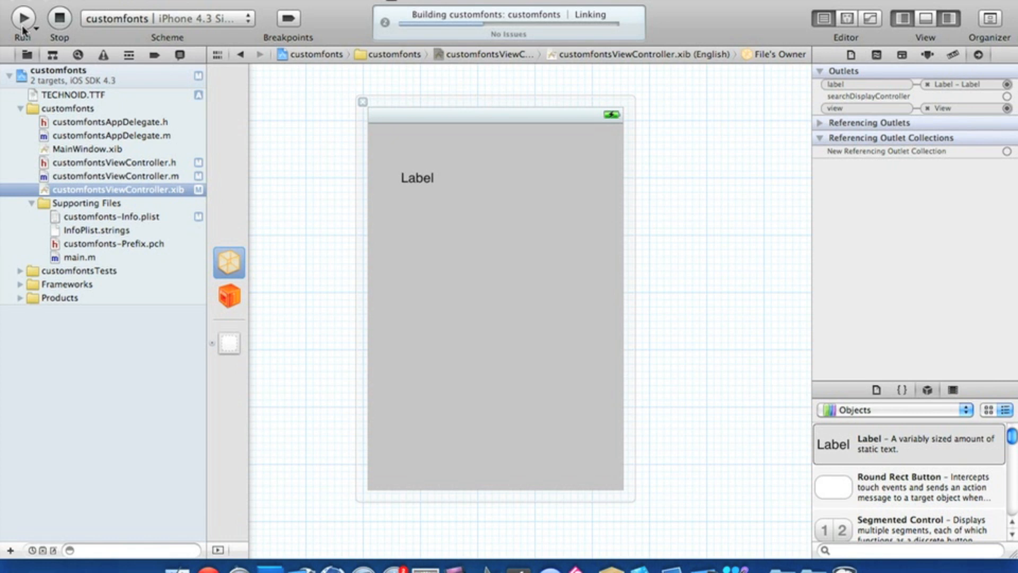
pyautogui.click(23, 18)
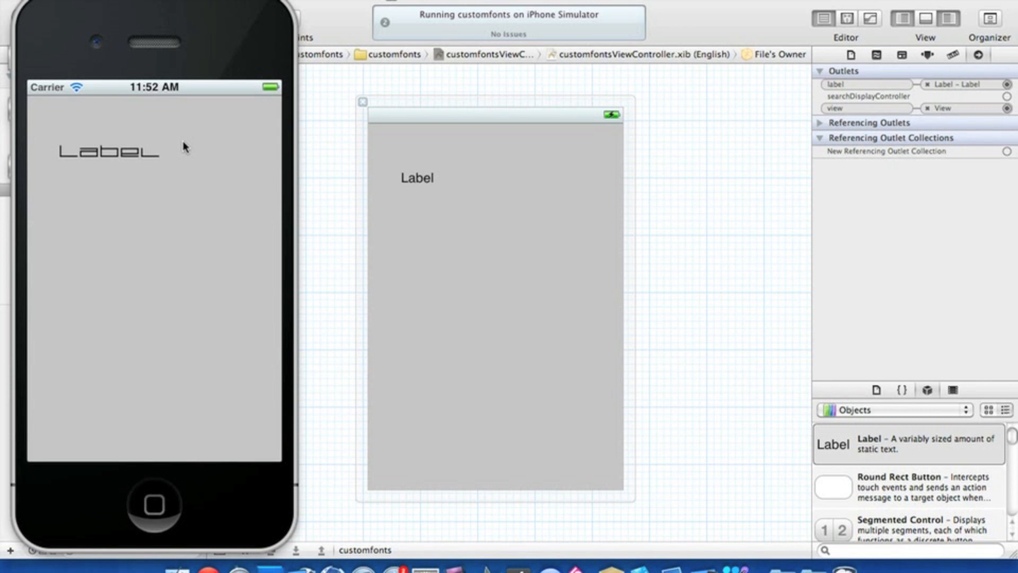
pyautogui.moveTo(217, 57)
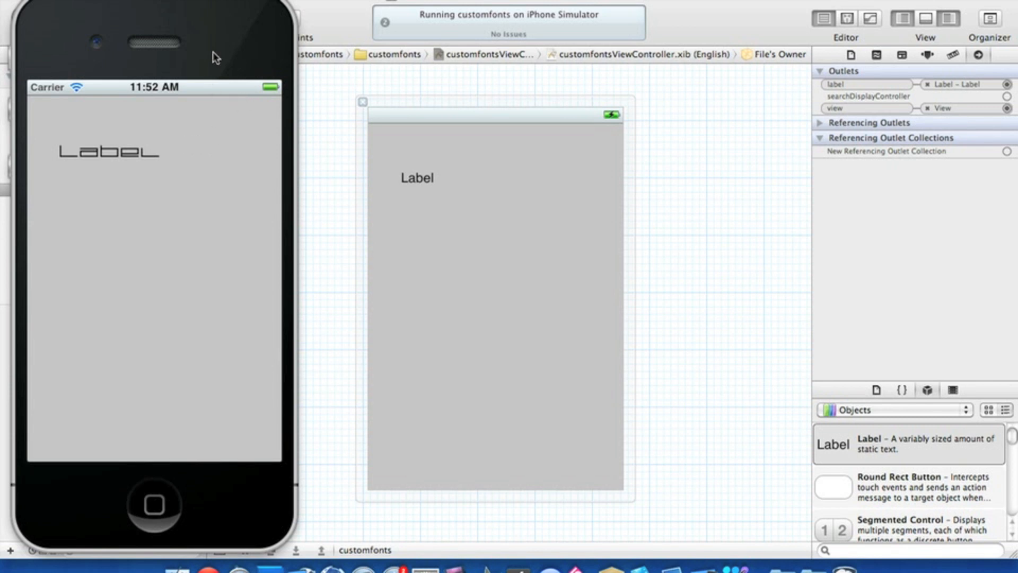